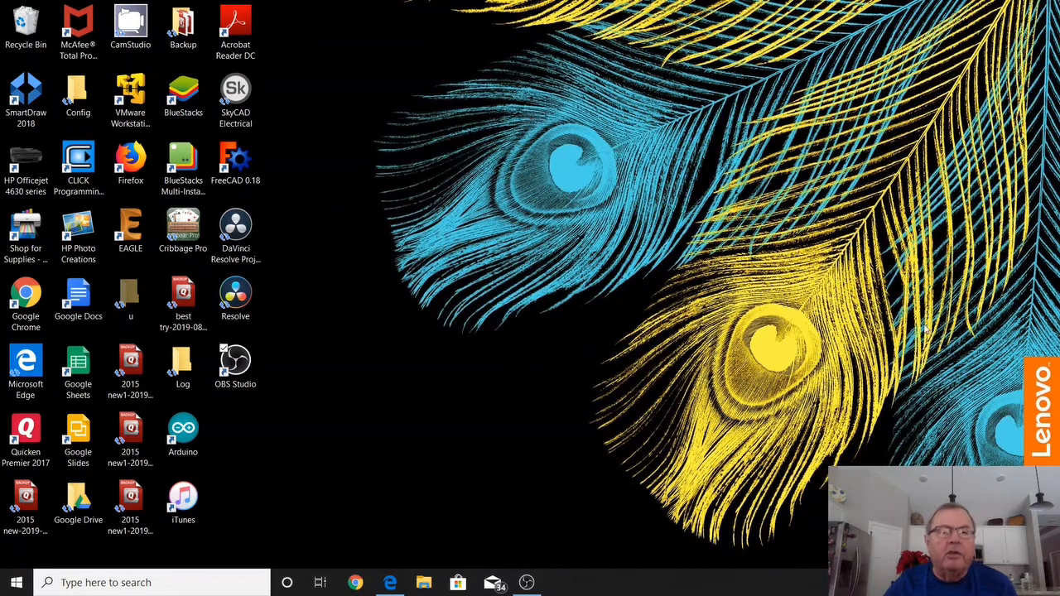
{"action": "mouse_move", "coordinate": [820, 418]}
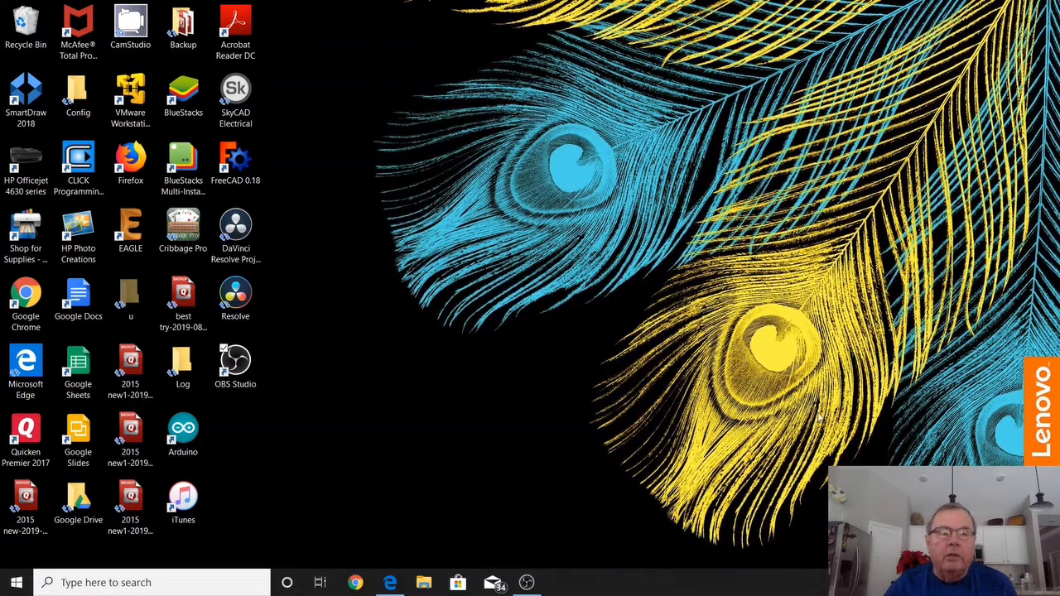
{"action": "mouse_move", "coordinate": [400, 368]}
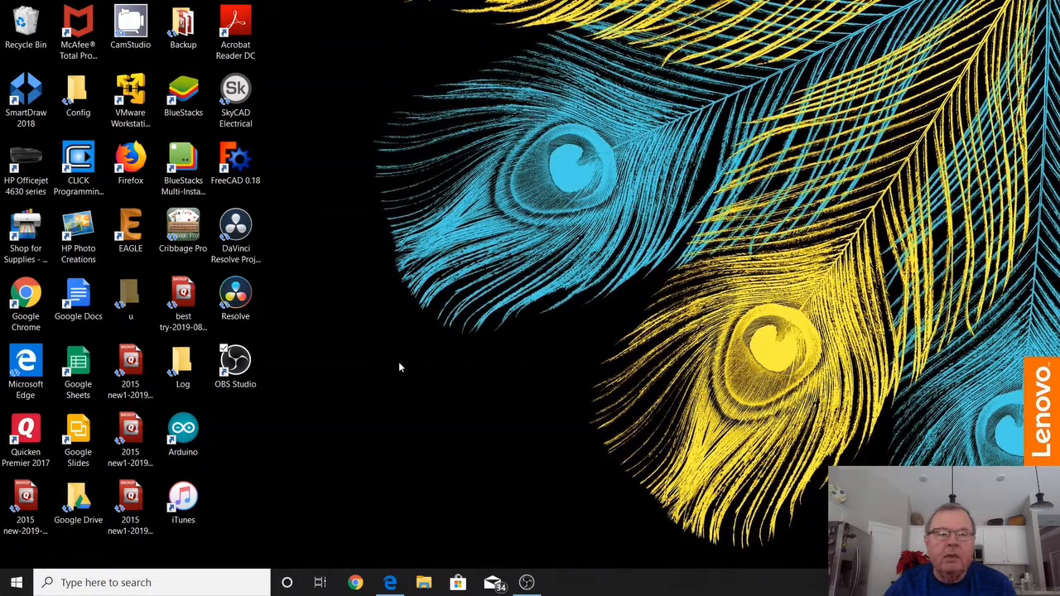
{"action": "mouse_move", "coordinate": [338, 347]}
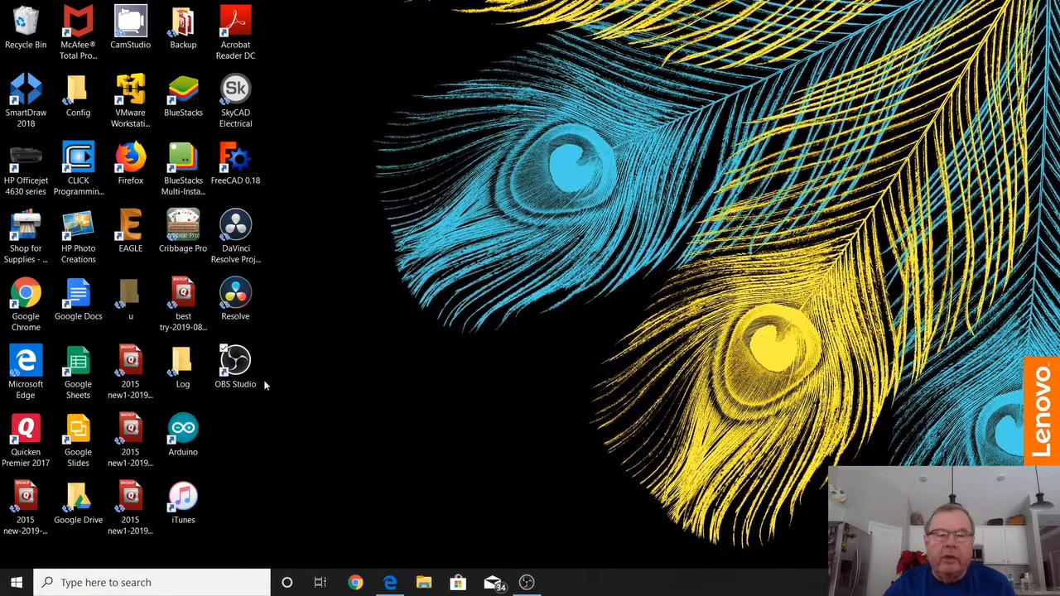
{"action": "mouse_move", "coordinate": [279, 367]}
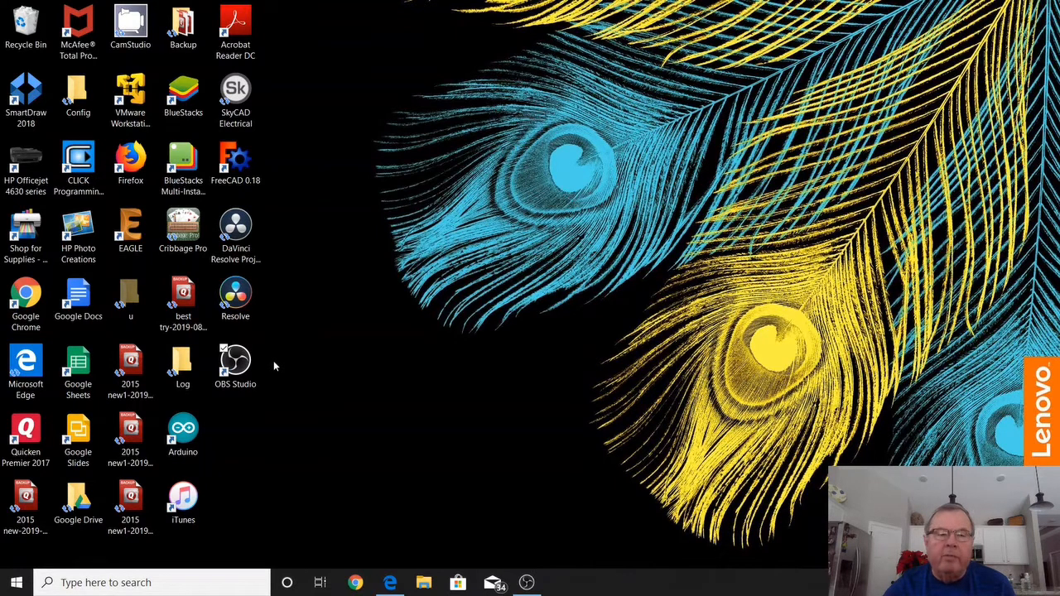
{"action": "mouse_move", "coordinate": [279, 363]}
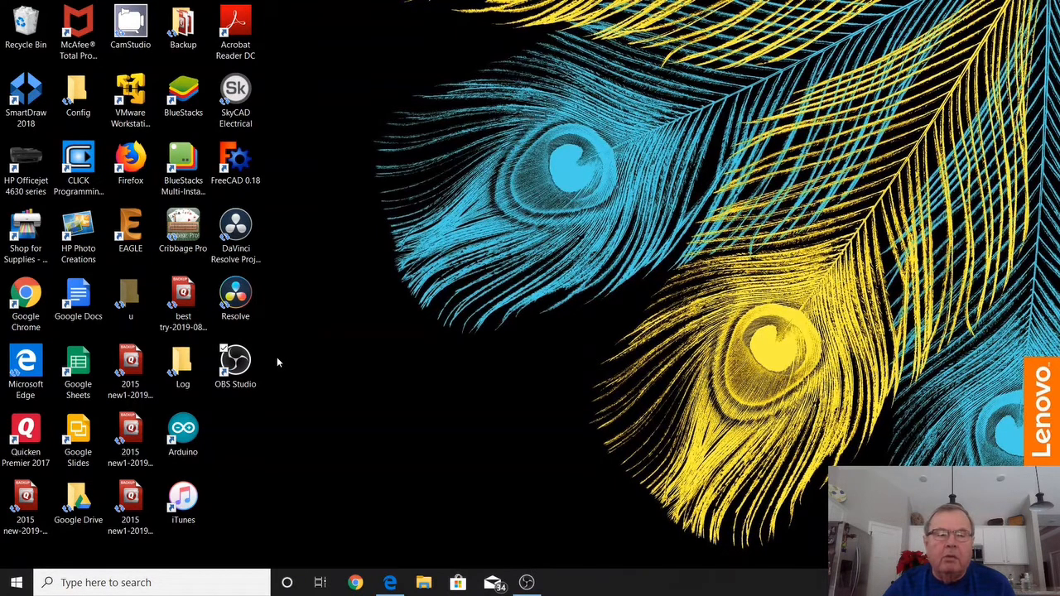
{"action": "mouse_move", "coordinate": [354, 364]}
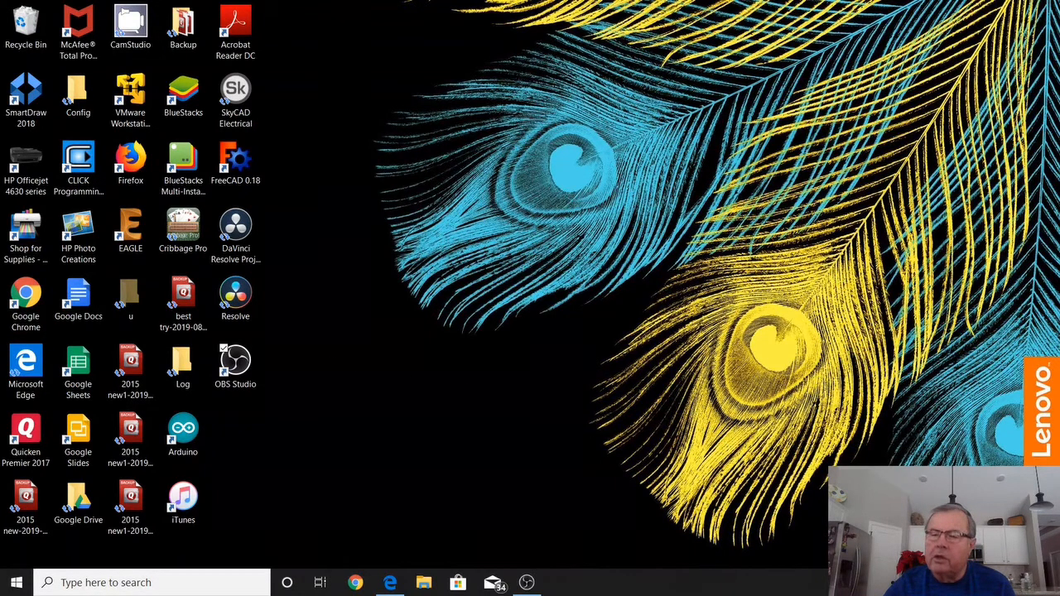
{"action": "mouse_move", "coordinate": [974, 460]}
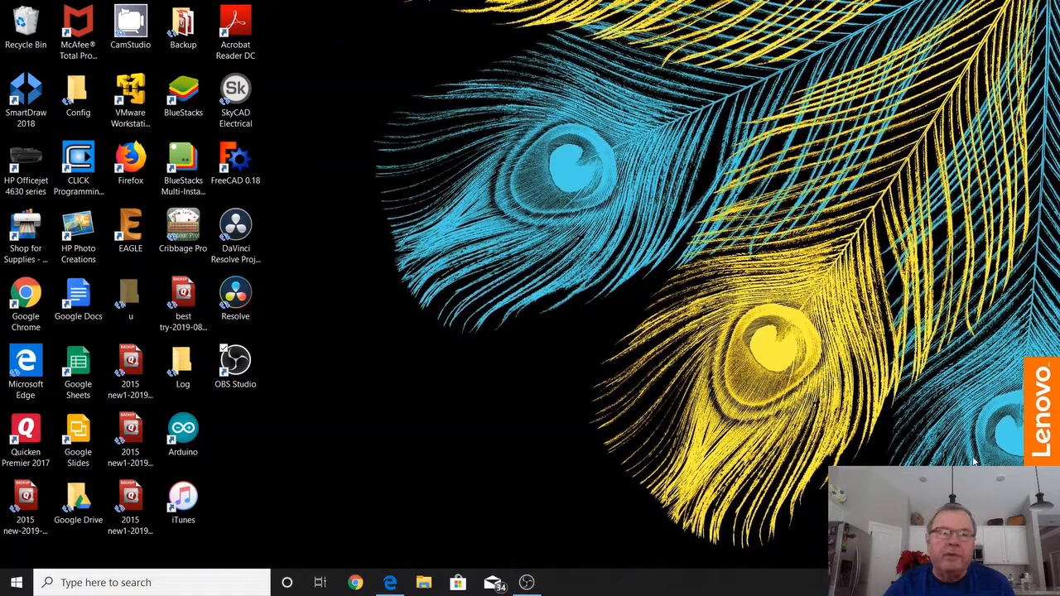
{"action": "mouse_move", "coordinate": [969, 140]}
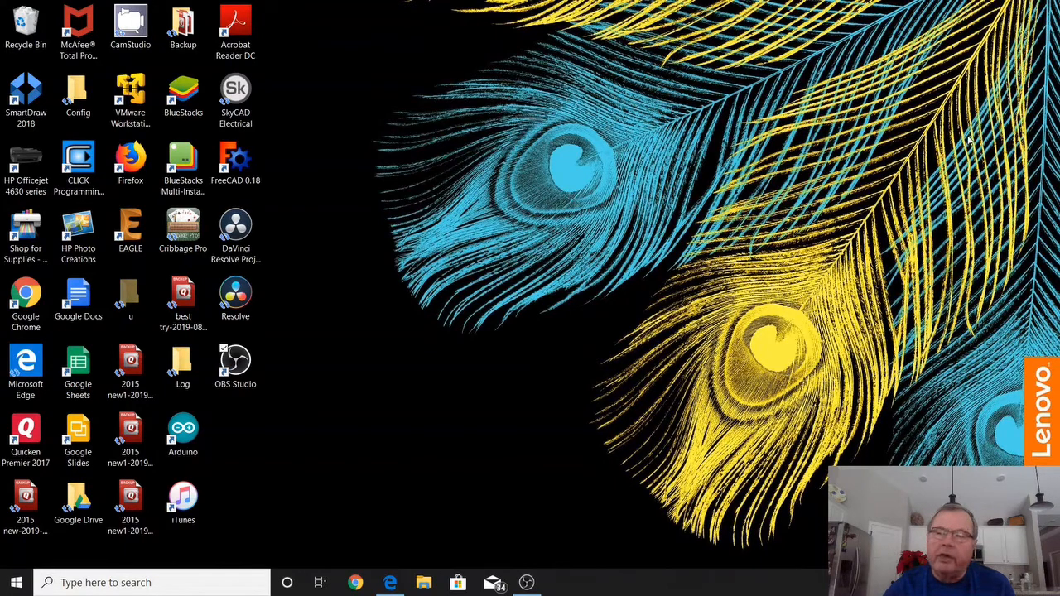
{"action": "mouse_move", "coordinate": [808, 414]}
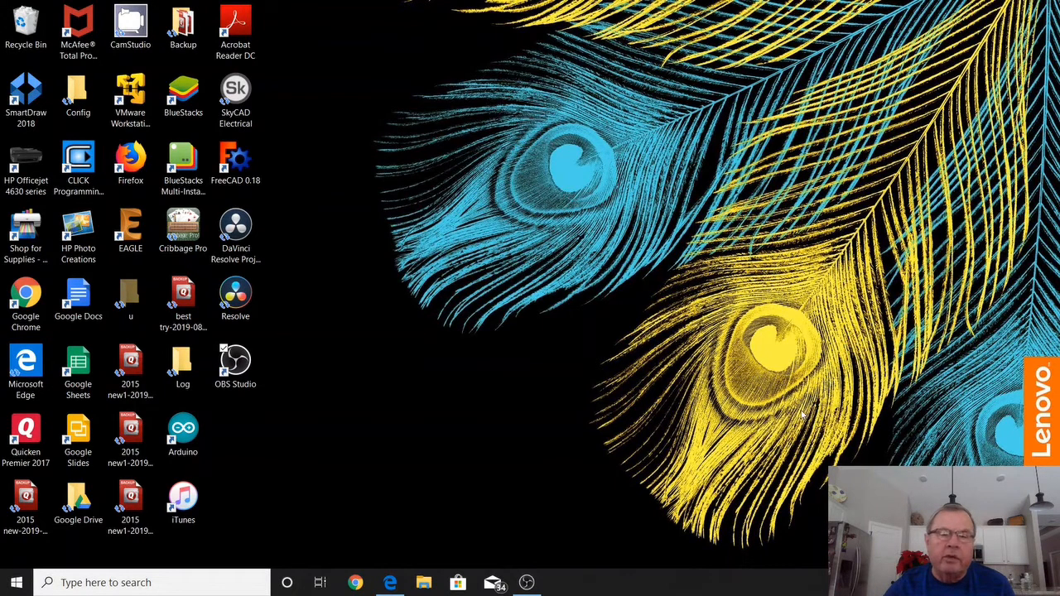
{"action": "mouse_move", "coordinate": [505, 346]}
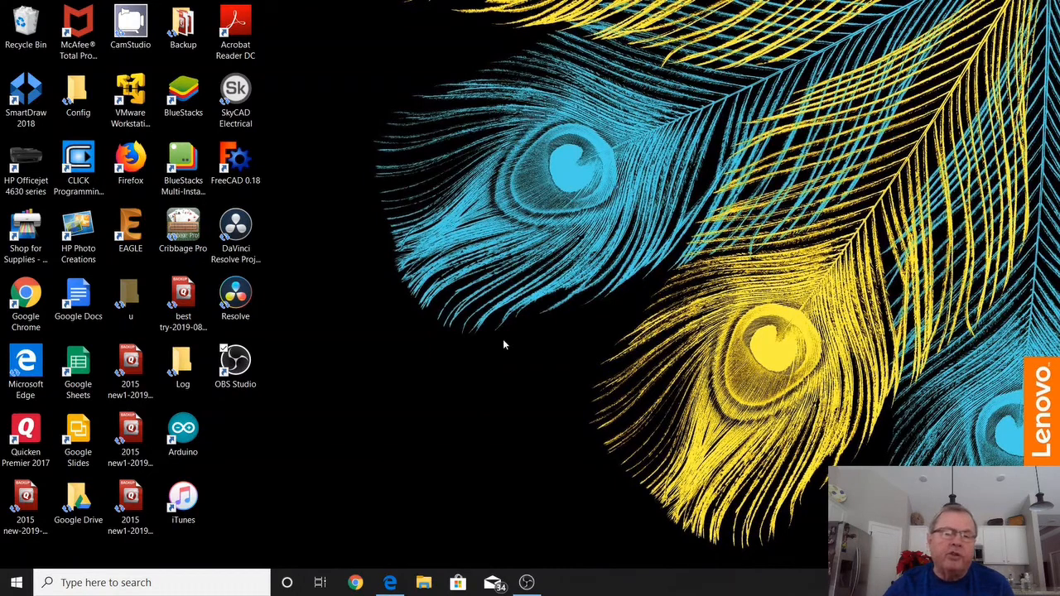
{"action": "mouse_move", "coordinate": [493, 349]}
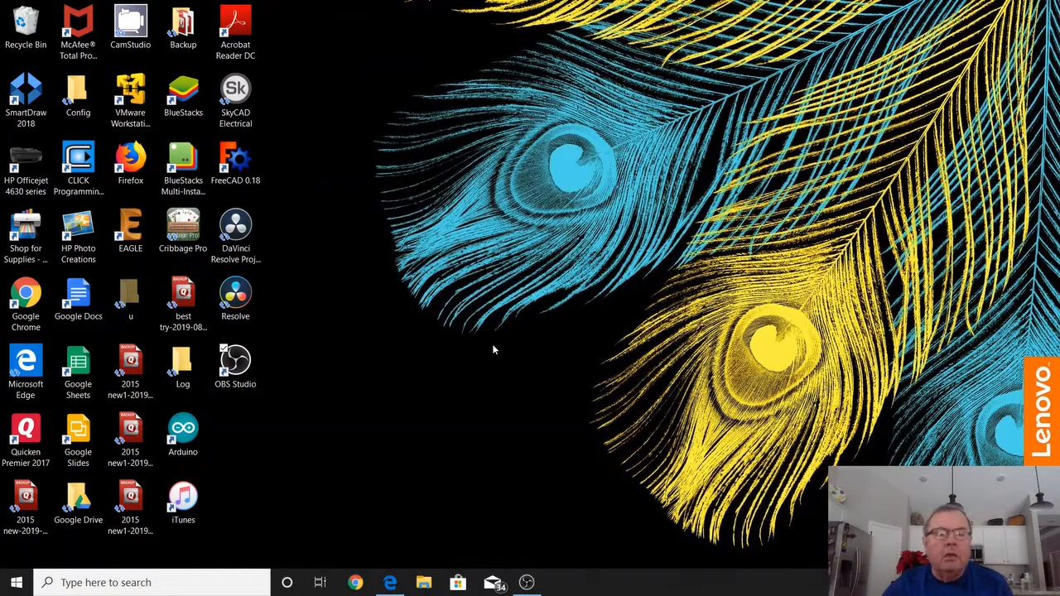
{"action": "mouse_move", "coordinate": [379, 570]}
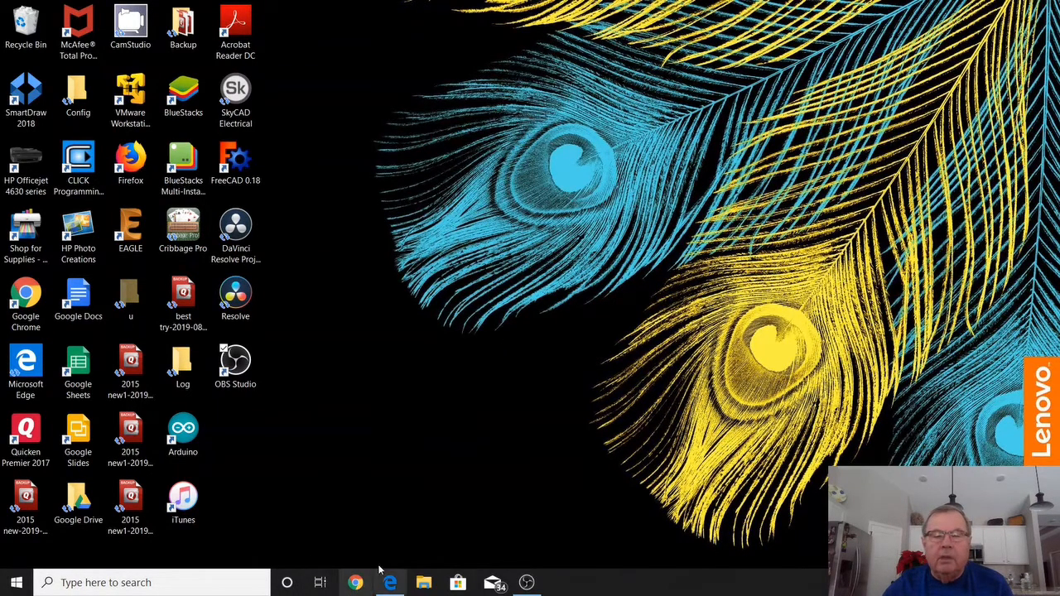
Search Google for 'obs download' in Chrome and open the official 'Download | OBS' result
{"action": "left_click", "coordinate": [354, 583]}
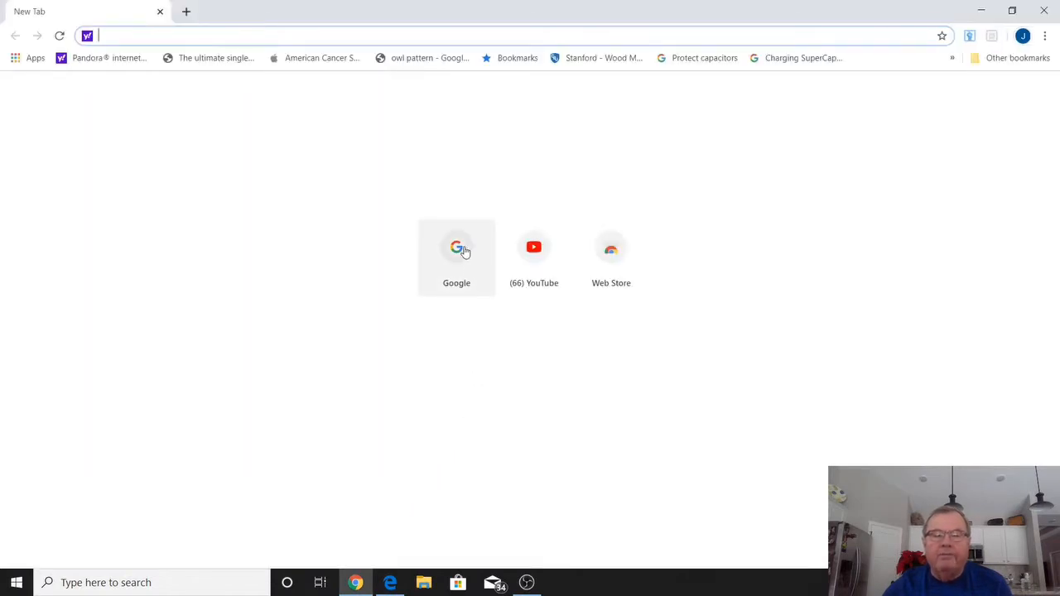
{"action": "left_click", "coordinate": [457, 247]}
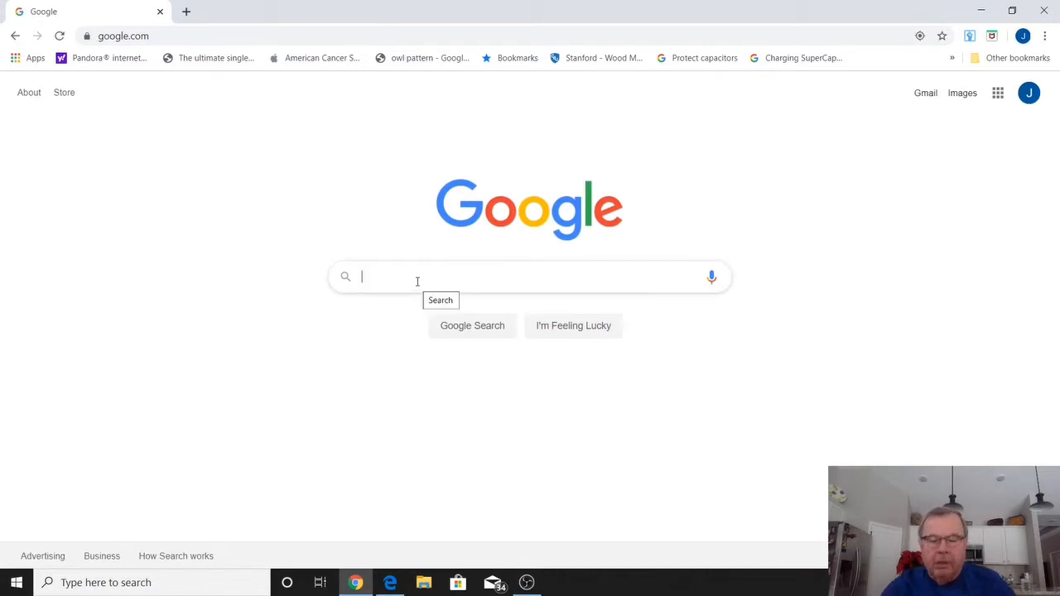
{"action": "type", "text": "obs"}
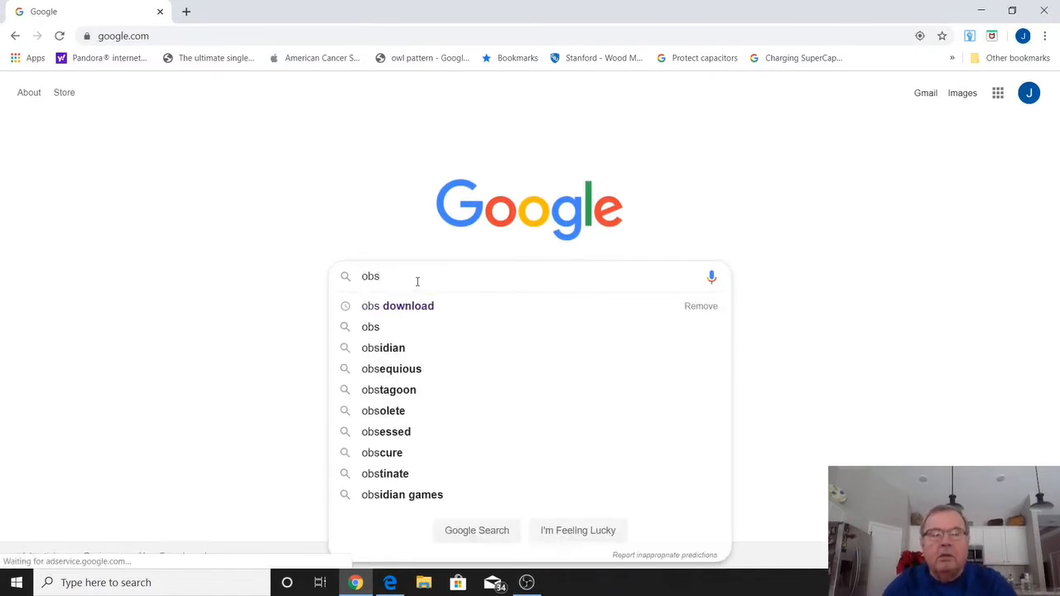
{"action": "left_click", "coordinate": [398, 305]}
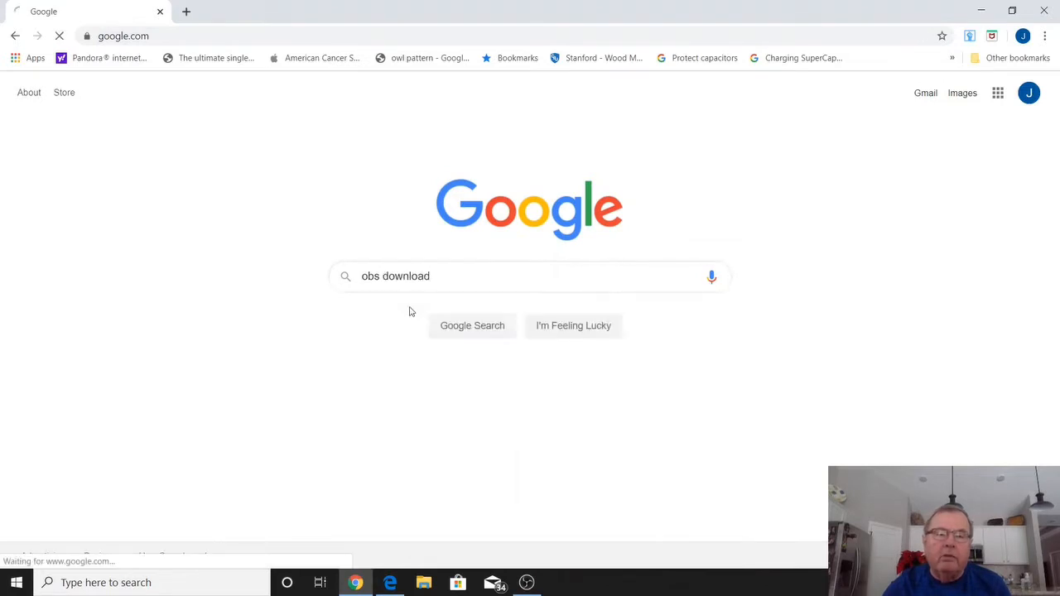
{"action": "left_click", "coordinate": [472, 325]}
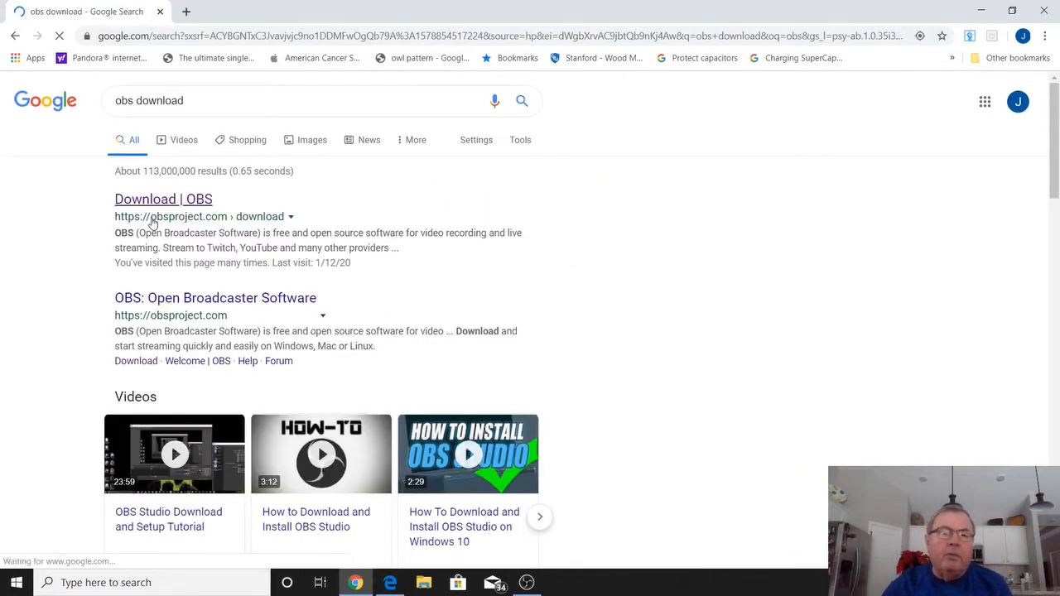
{"action": "left_click", "coordinate": [163, 198]}
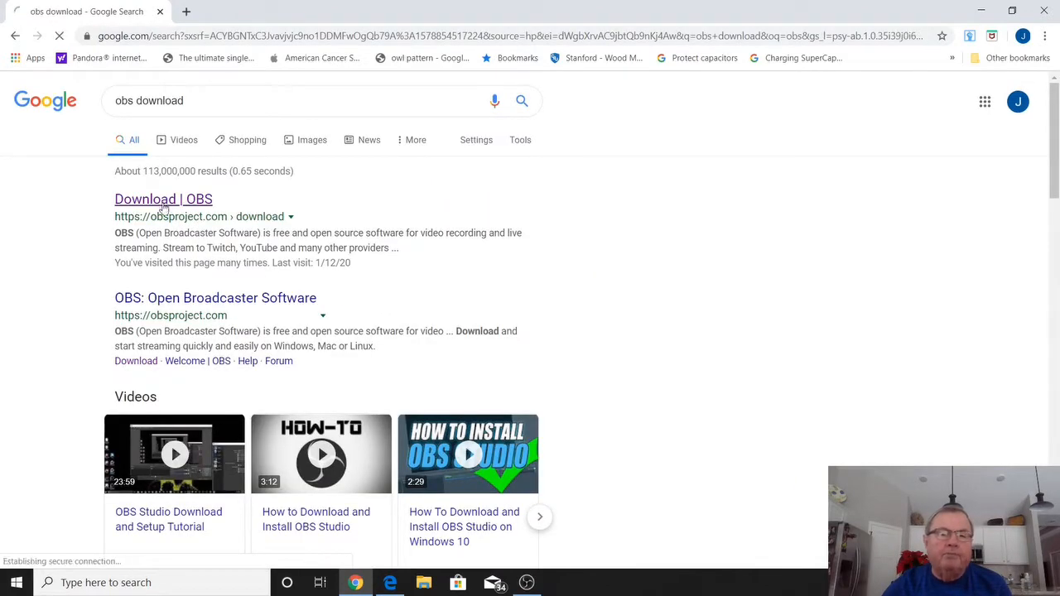
Load the obsproject.com Download page listing Windows, macOS and Linux installers
{"action": "left_click", "coordinate": [163, 199]}
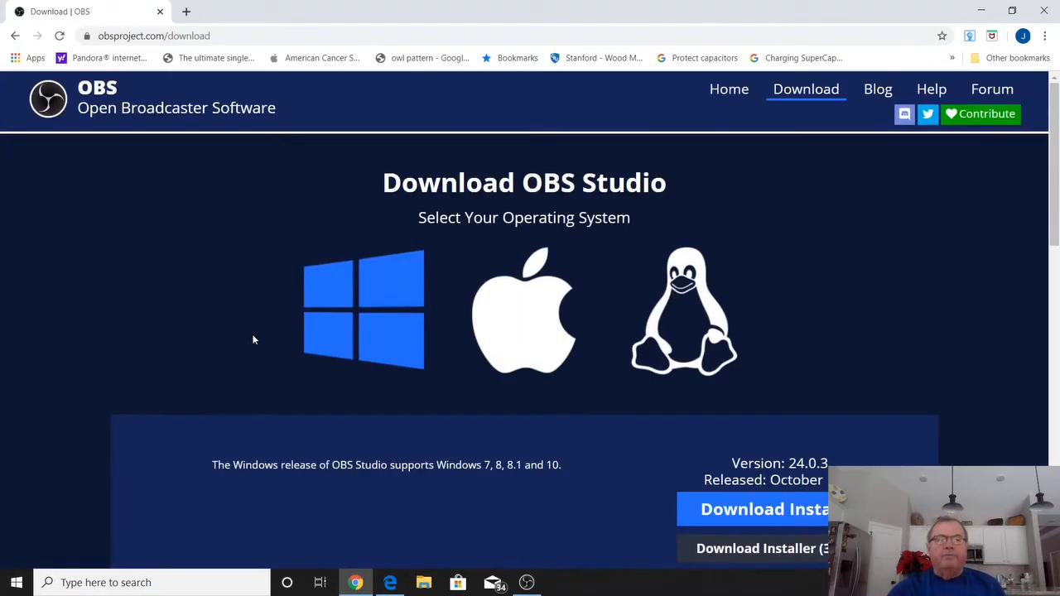
{"action": "mouse_move", "coordinate": [240, 202]}
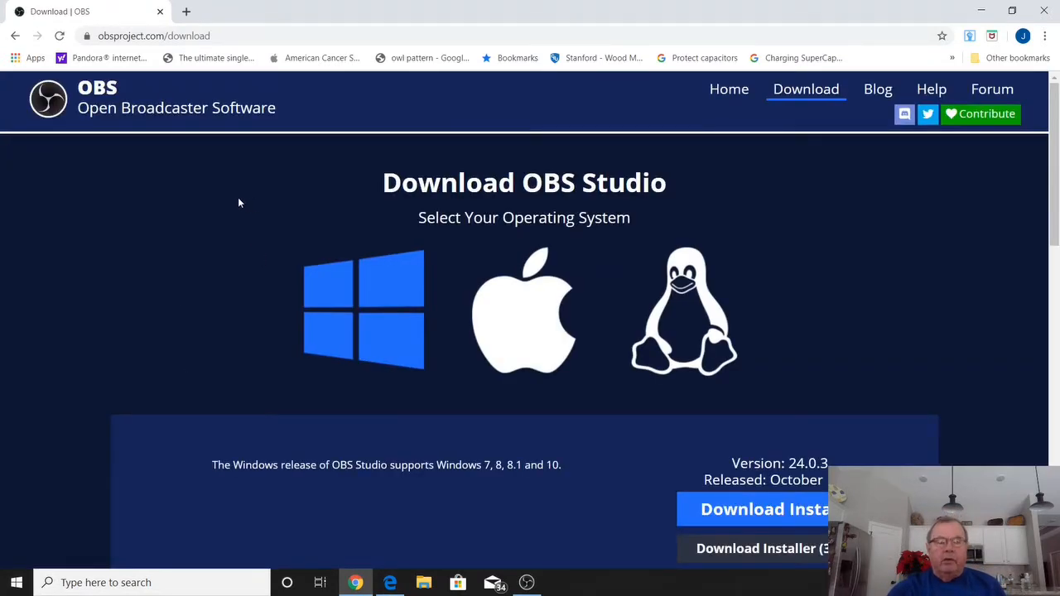
{"action": "mouse_move", "coordinate": [361, 285]}
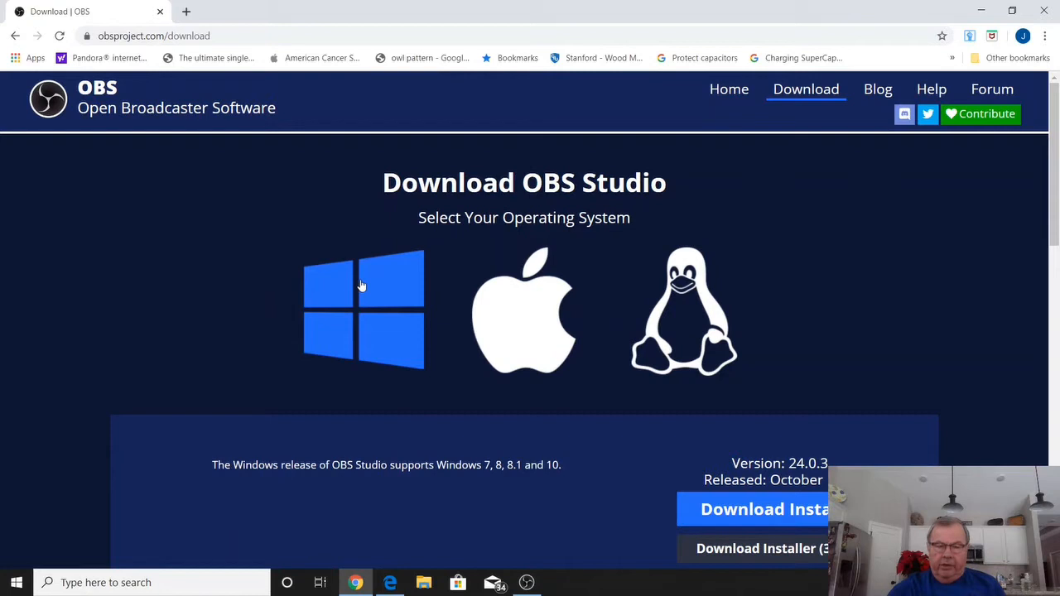
{"action": "mouse_move", "coordinate": [401, 330]}
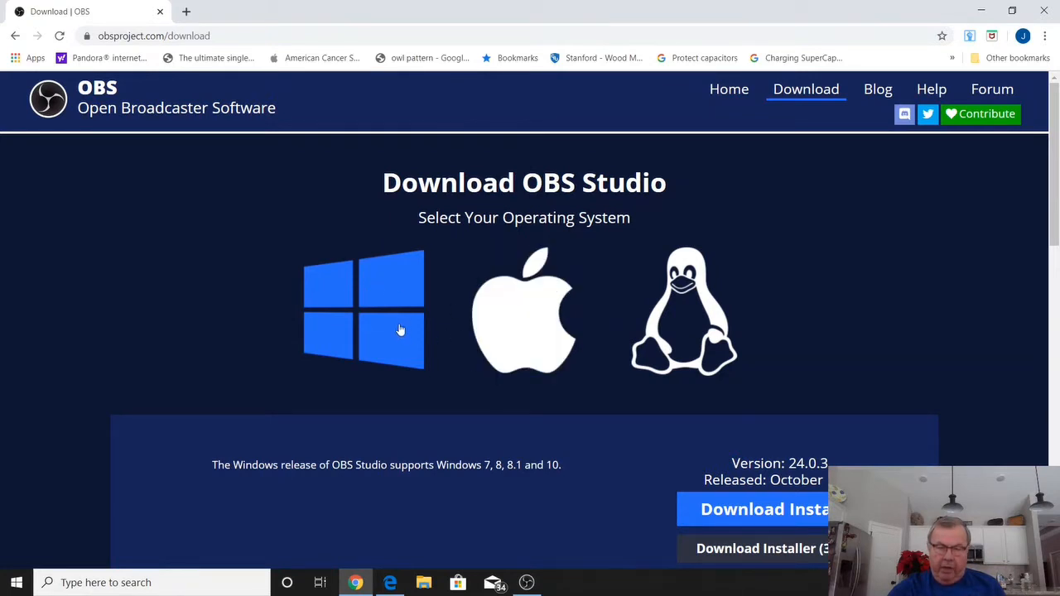
{"action": "mouse_move", "coordinate": [500, 328]}
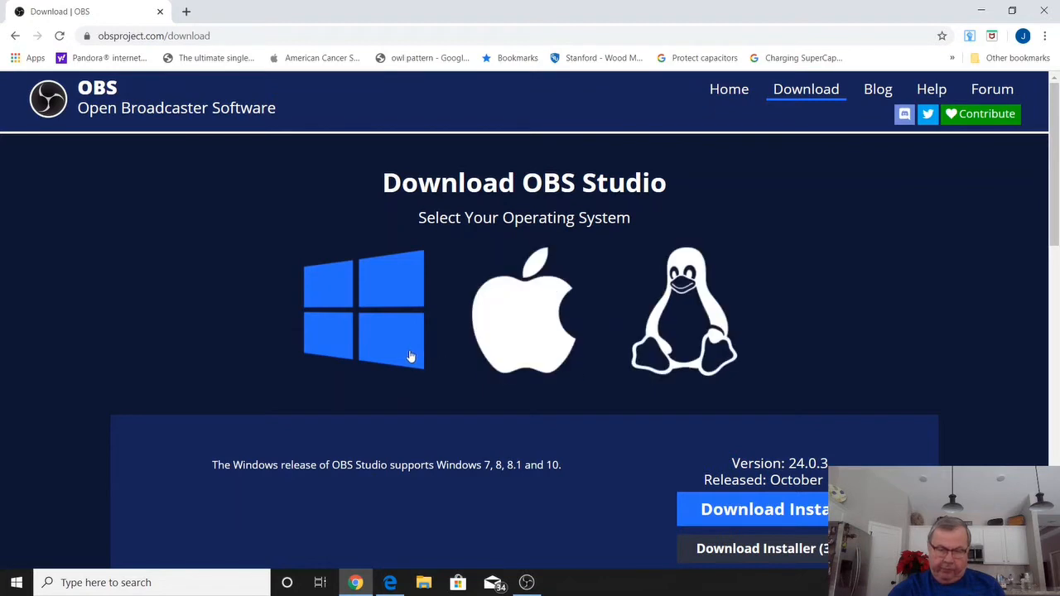
{"action": "mouse_move", "coordinate": [368, 302]}
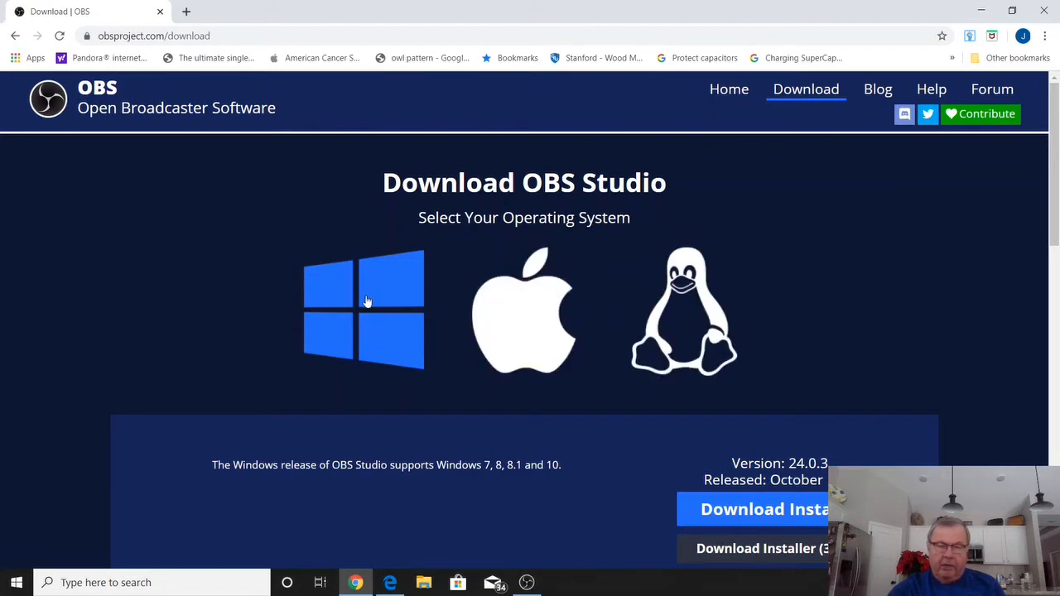
{"action": "mouse_move", "coordinate": [709, 501]}
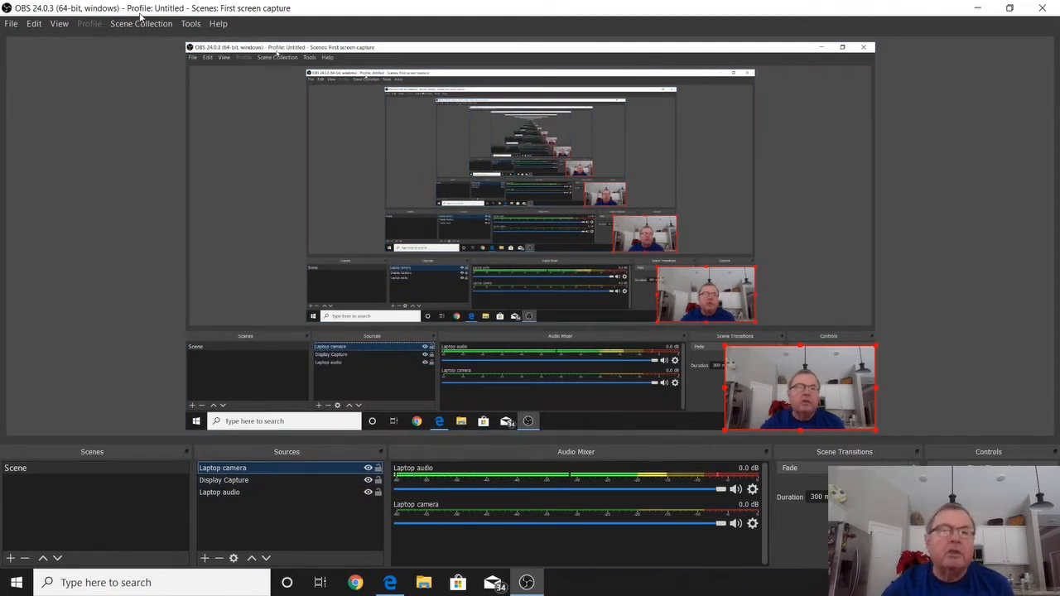
{"action": "left_click", "coordinate": [141, 24]}
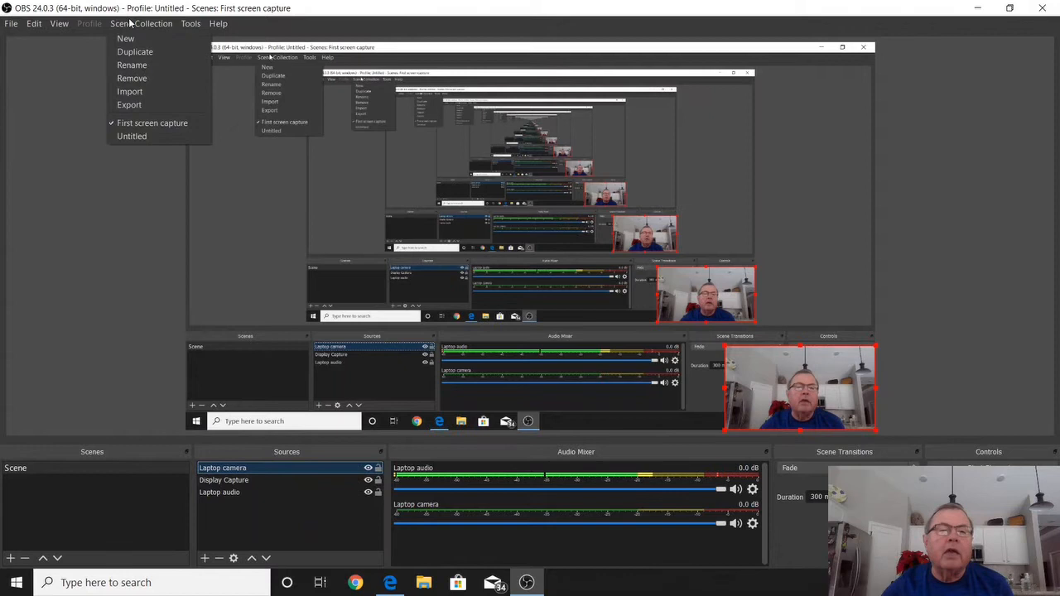
{"action": "mouse_move", "coordinate": [126, 39]}
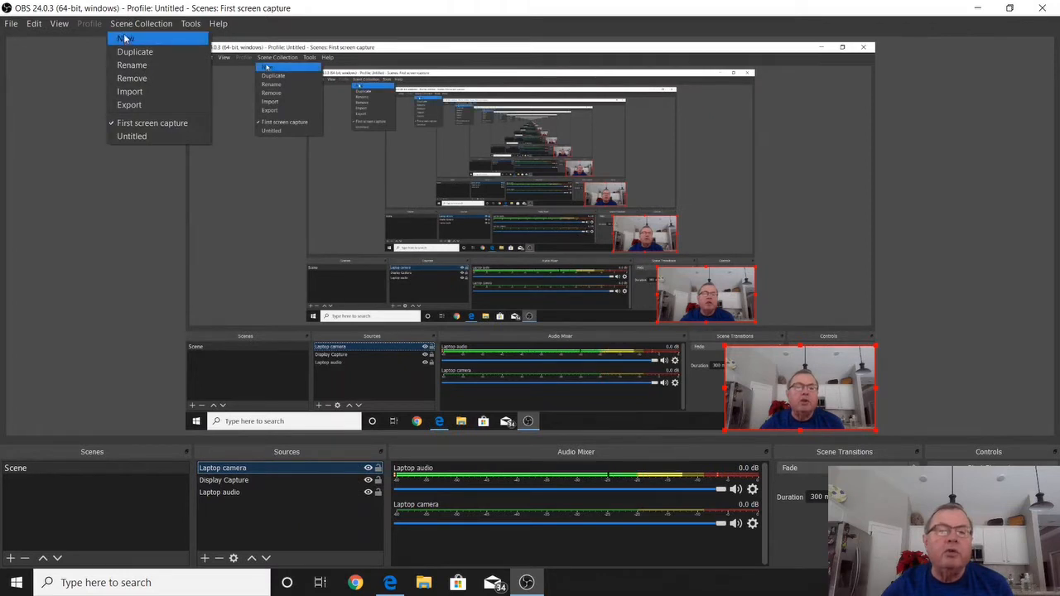
{"action": "mouse_move", "coordinate": [91, 149]}
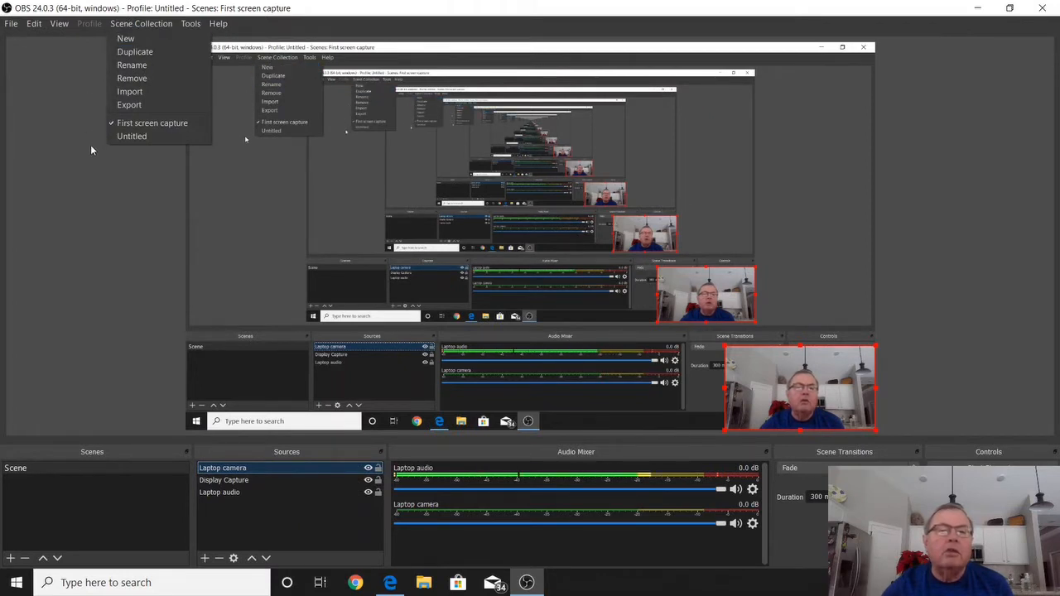
{"action": "mouse_move", "coordinate": [126, 169]}
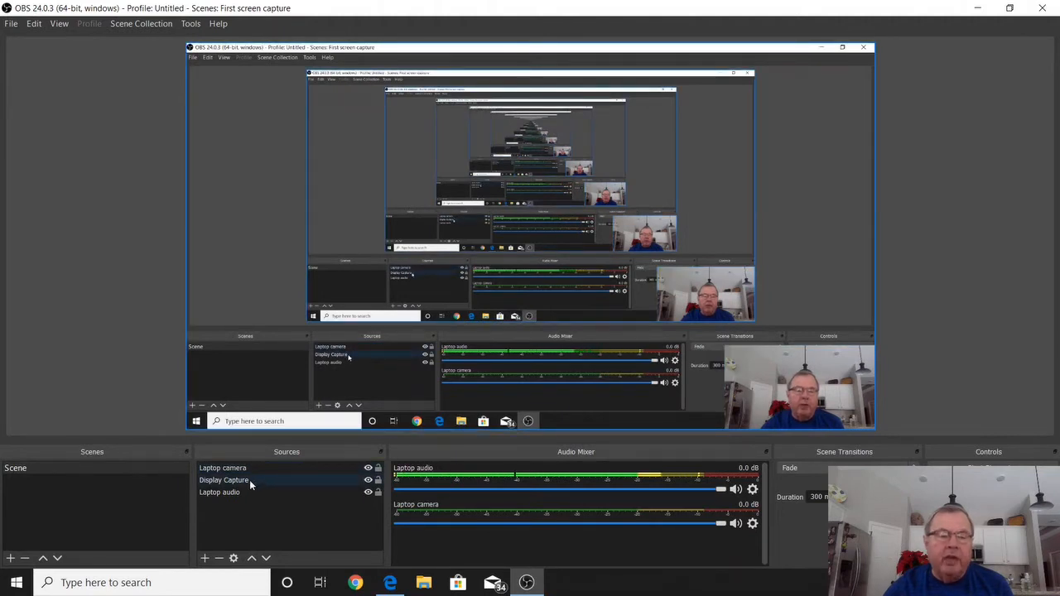
Start adding a Video Capture Device source from the Sources + list
{"action": "left_click", "coordinate": [219, 491]}
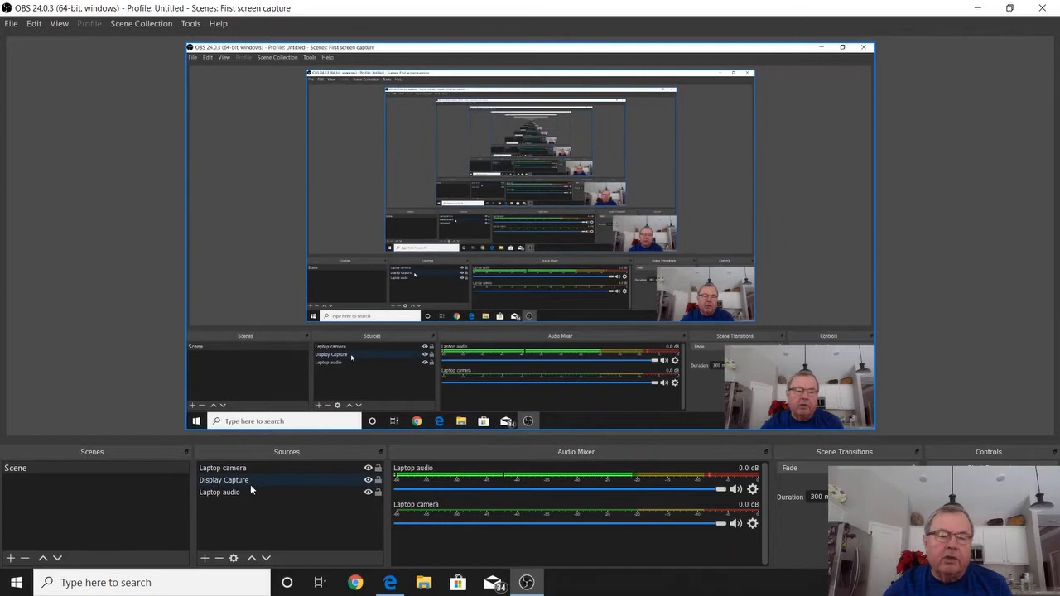
{"action": "left_click", "coordinate": [205, 557]}
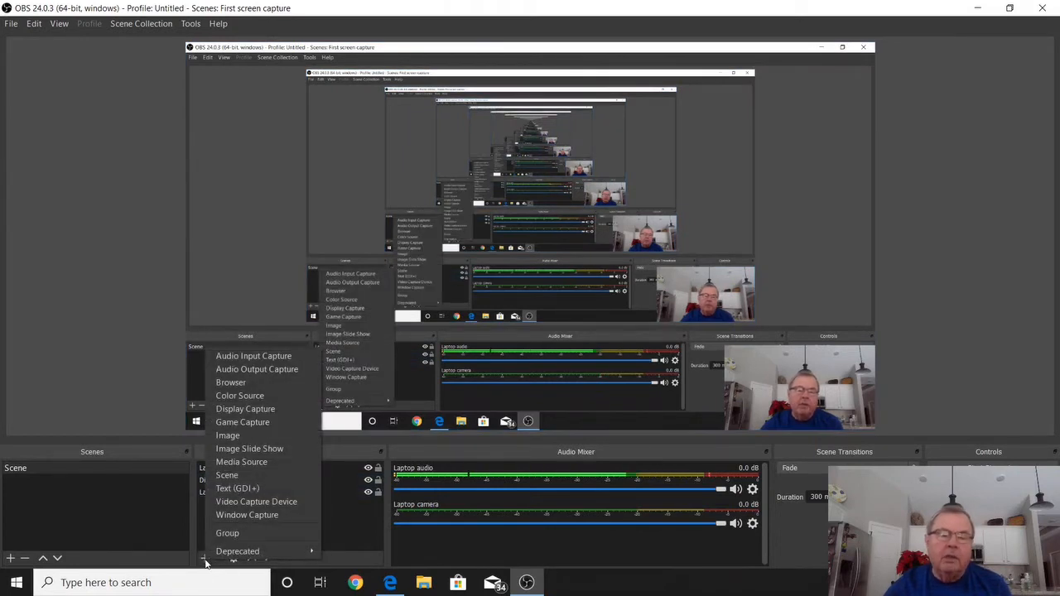
{"action": "mouse_move", "coordinate": [257, 502]}
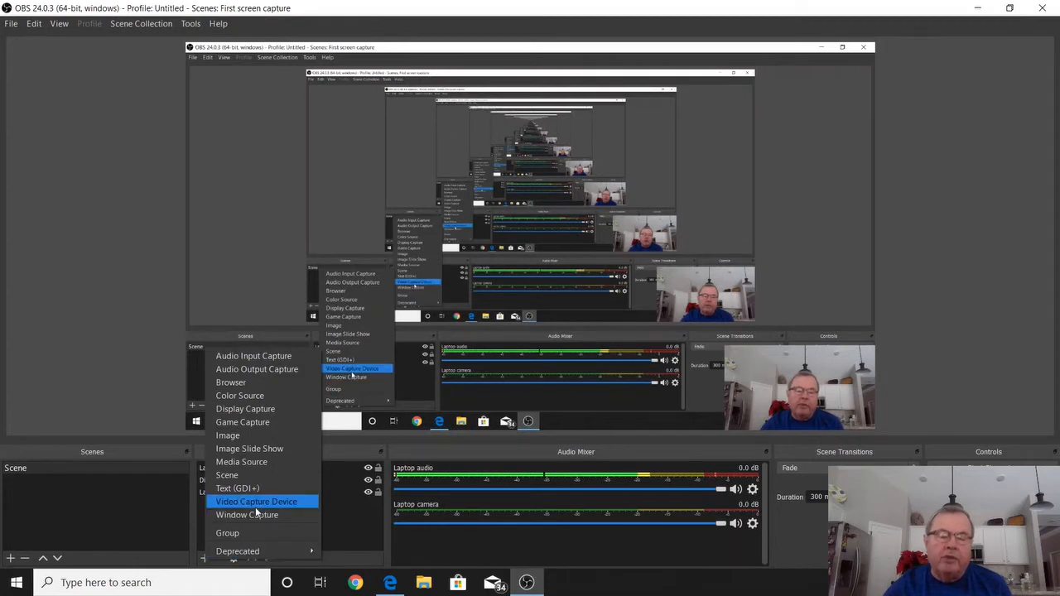
{"action": "left_click", "coordinate": [255, 500]}
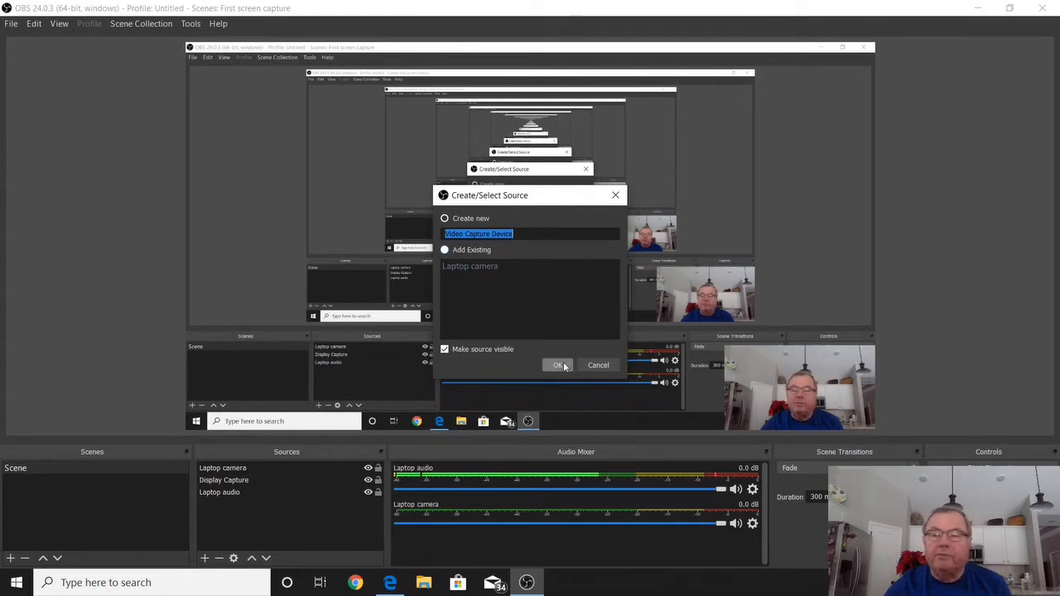
Keep Integrated Camera as the Laptop camera device and confirm its properties
{"action": "left_click", "coordinate": [558, 366]}
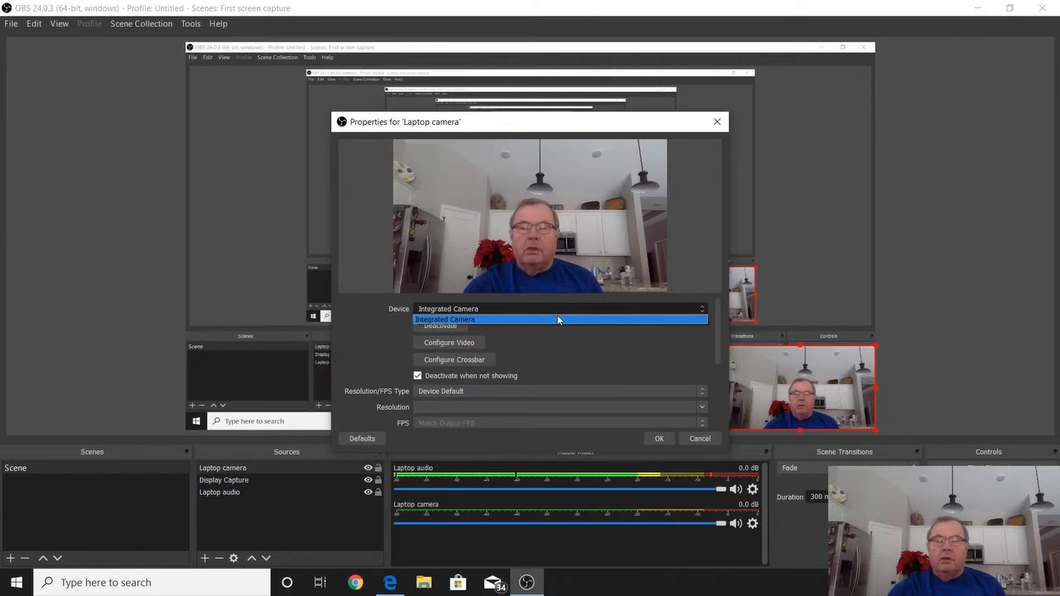
{"action": "left_click", "coordinate": [560, 319]}
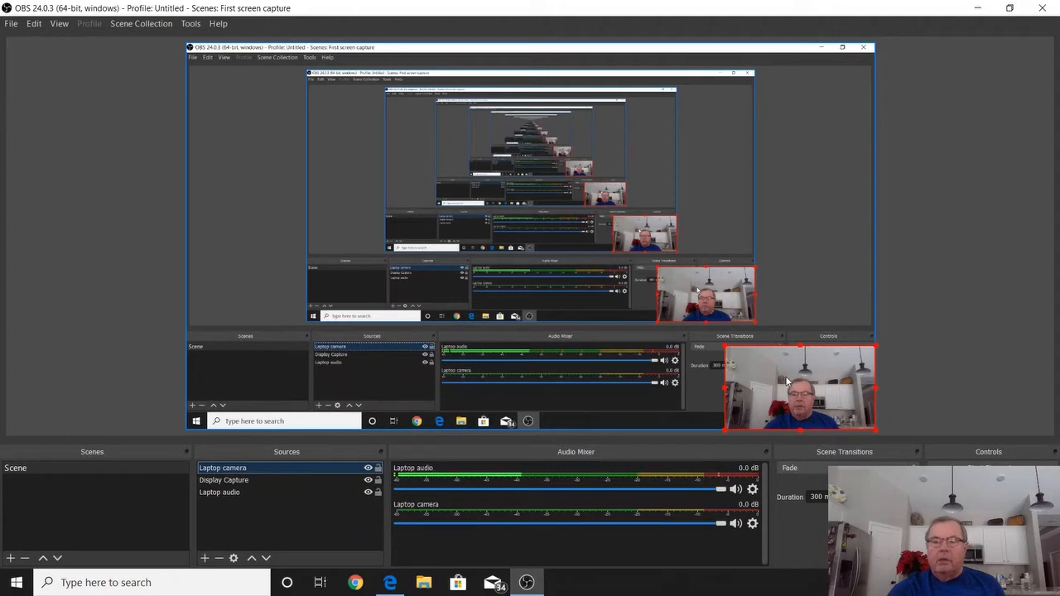
Show the list of addable source types from the Sources + button
{"action": "left_click", "coordinate": [984, 482]}
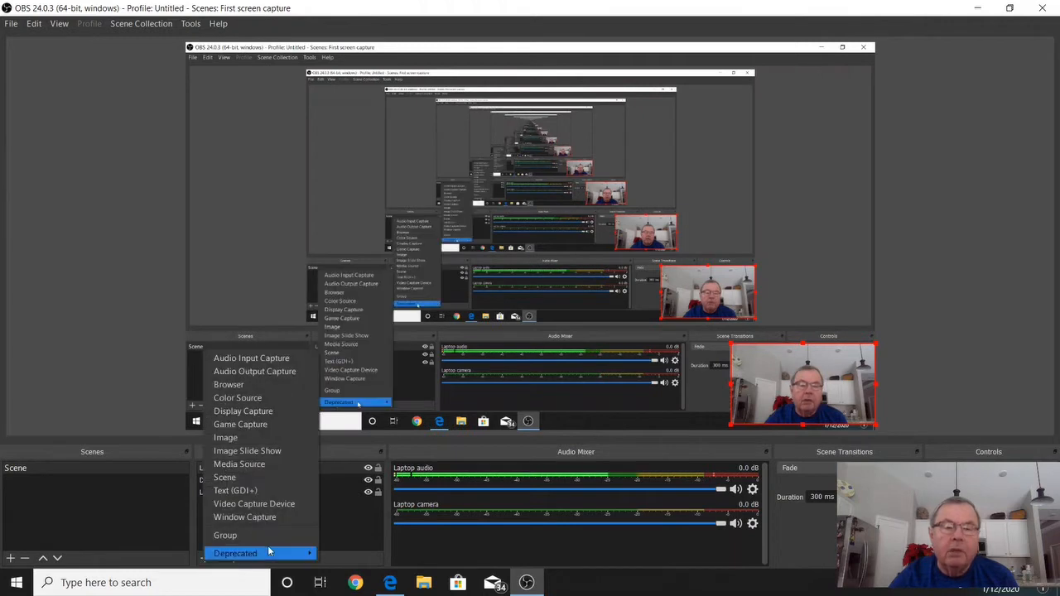
{"action": "mouse_move", "coordinate": [242, 411]}
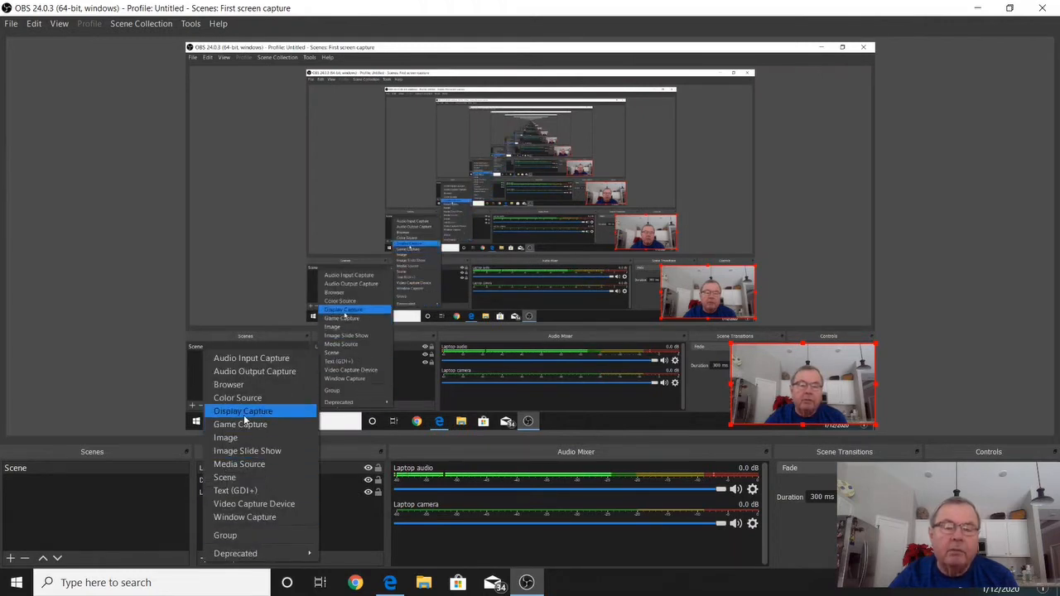
Cancel the new Display Capture, then confirm the existing one on Display 1 with cursor capture
{"action": "left_click", "coordinate": [242, 411]}
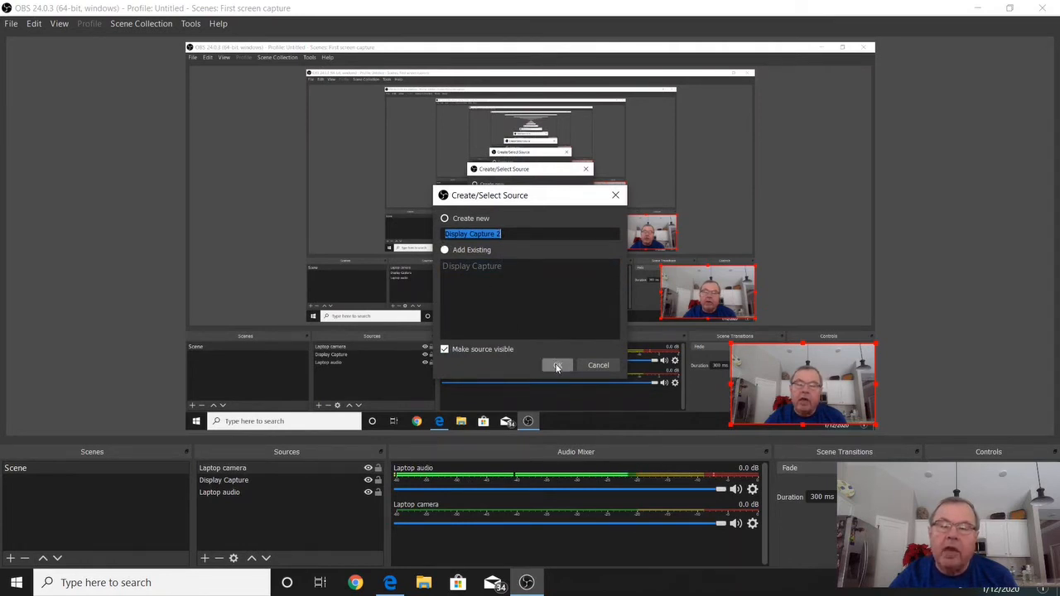
{"action": "left_click", "coordinate": [557, 366]}
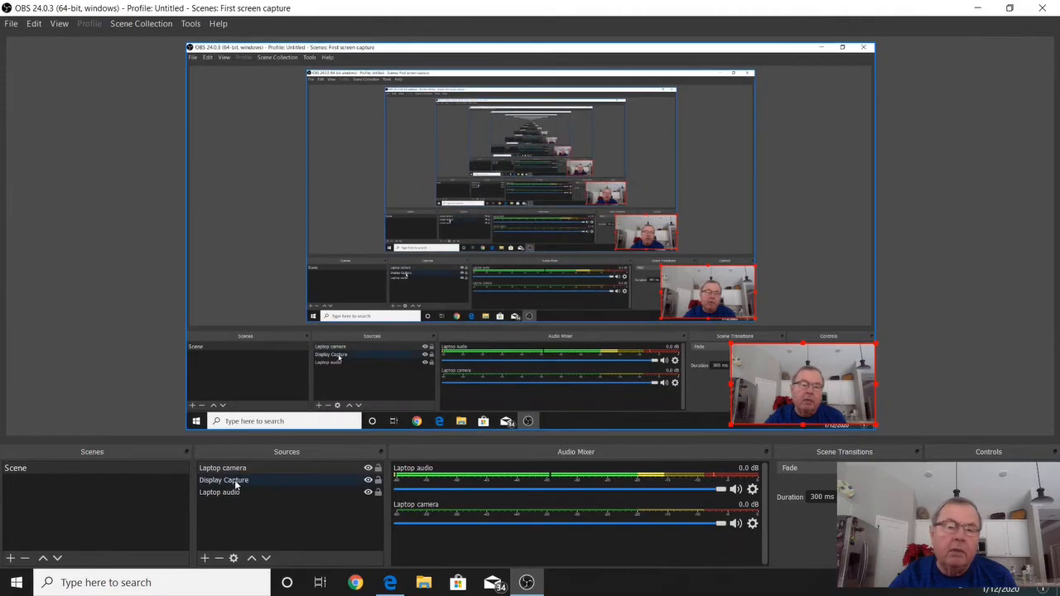
{"action": "double_click", "coordinate": [224, 480]}
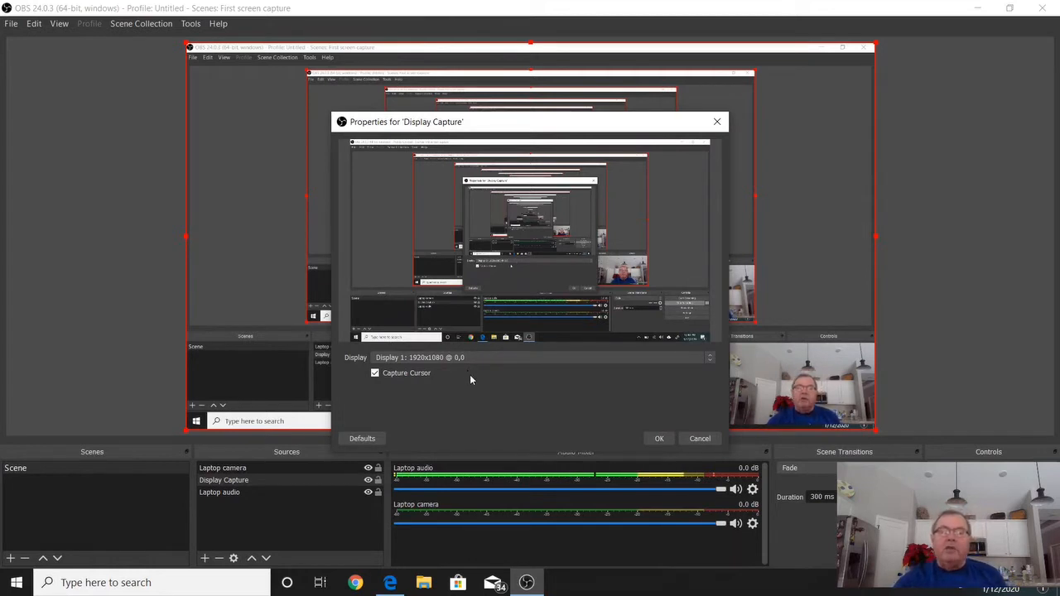
{"action": "left_click", "coordinate": [543, 357]}
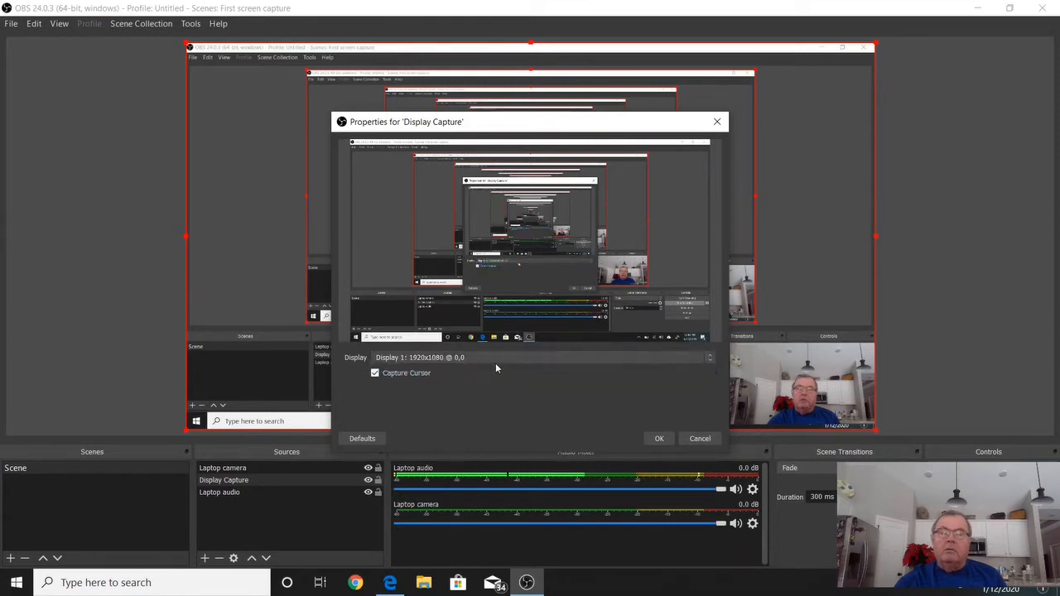
{"action": "mouse_move", "coordinate": [371, 389]}
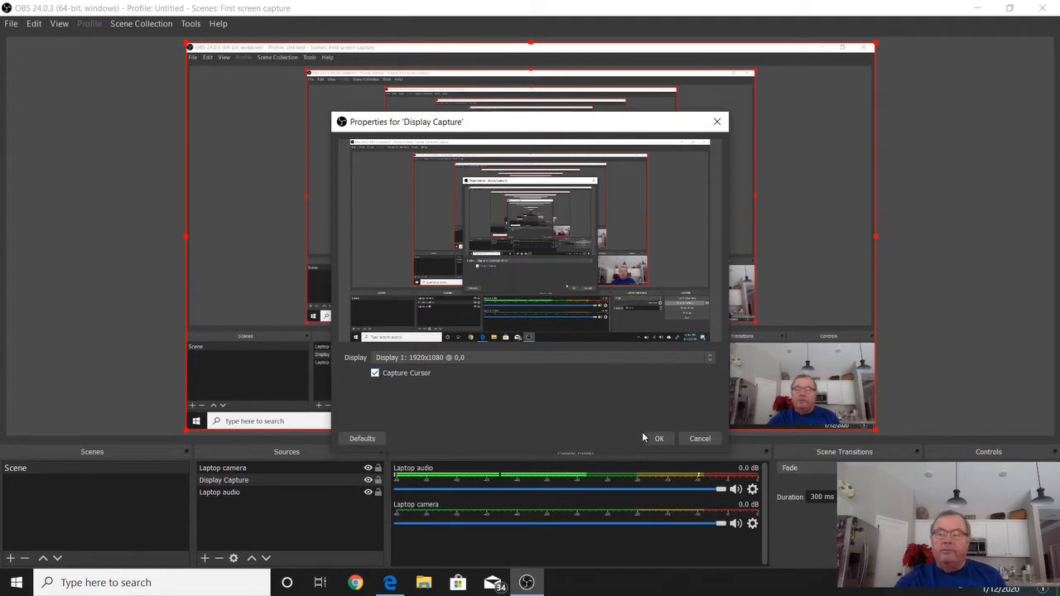
{"action": "left_click", "coordinate": [659, 438]}
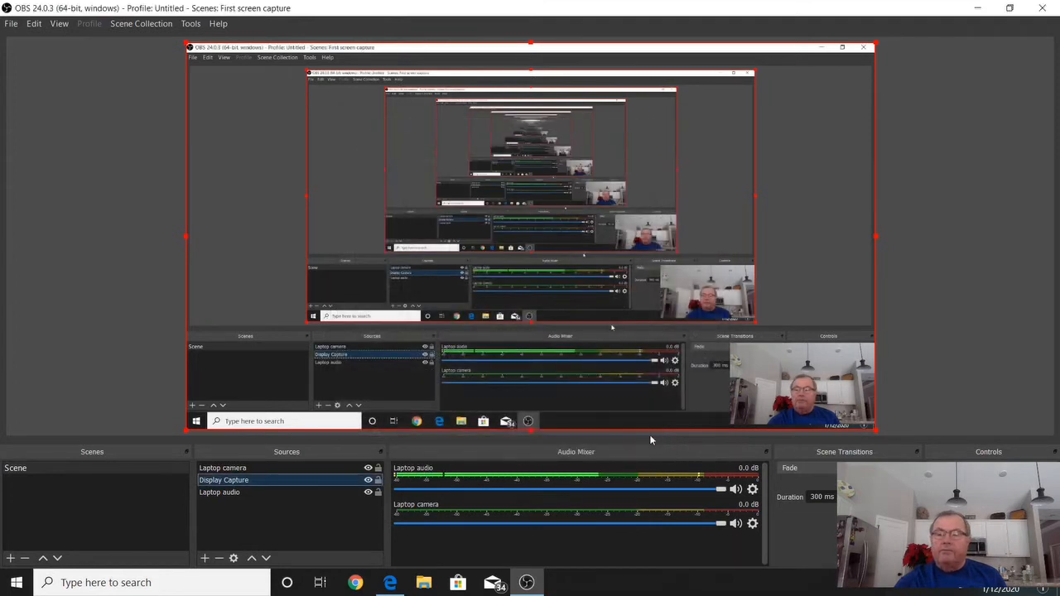
{"action": "left_click", "coordinate": [218, 492]}
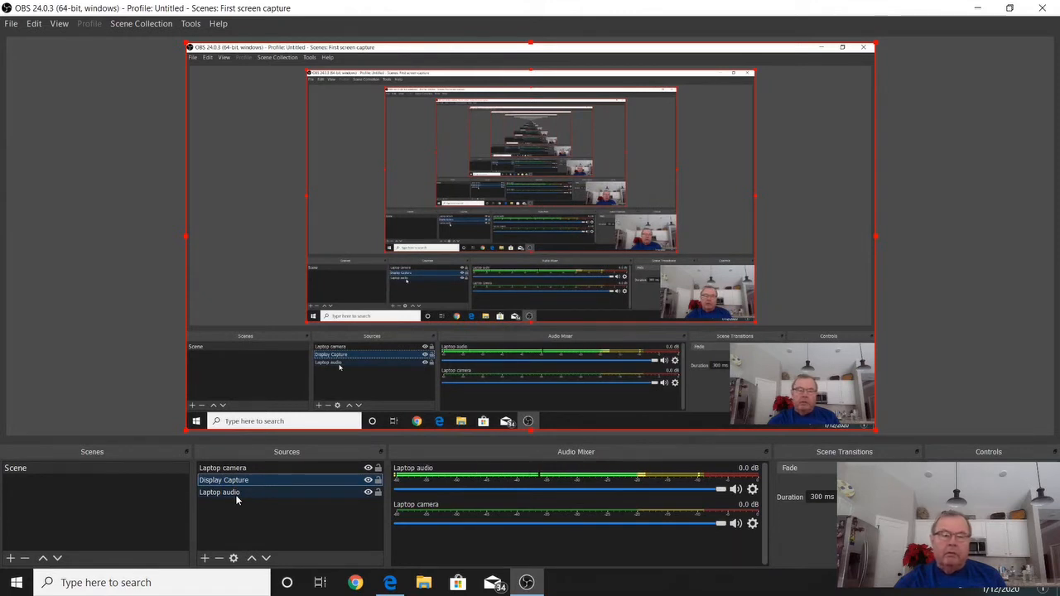
Set the Laptop audio source device to Microphone Array (Realtek) and confirm
{"action": "left_click", "coordinate": [219, 492]}
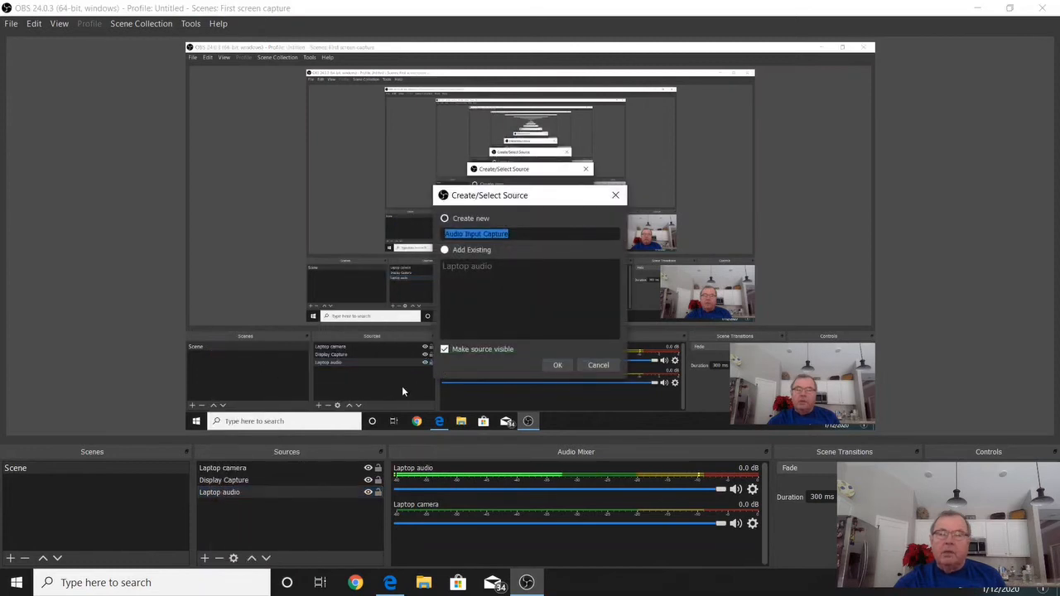
{"action": "mouse_move", "coordinate": [470, 291]}
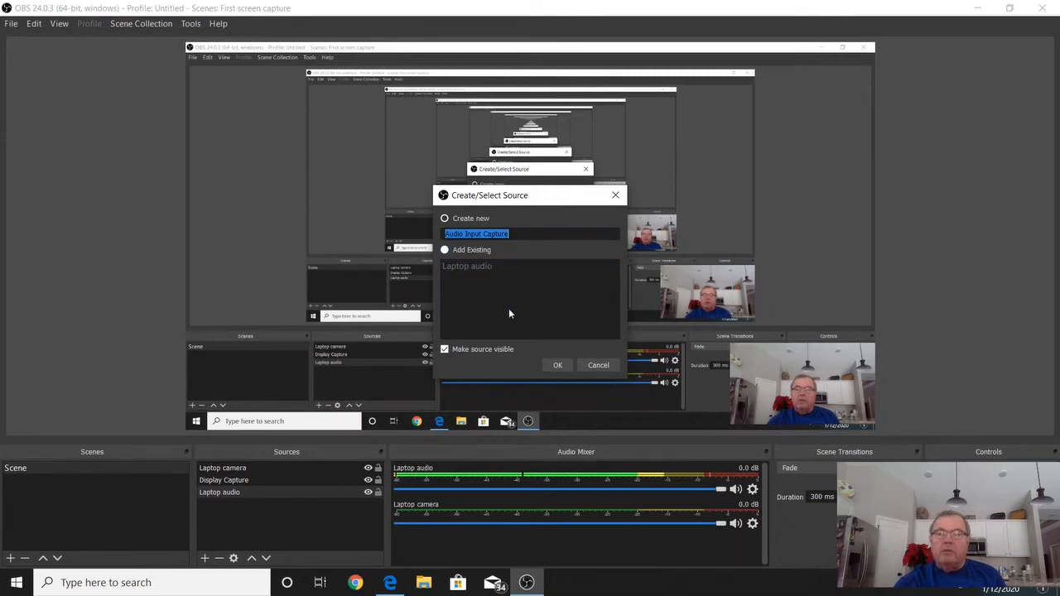
{"action": "mouse_move", "coordinate": [598, 366]}
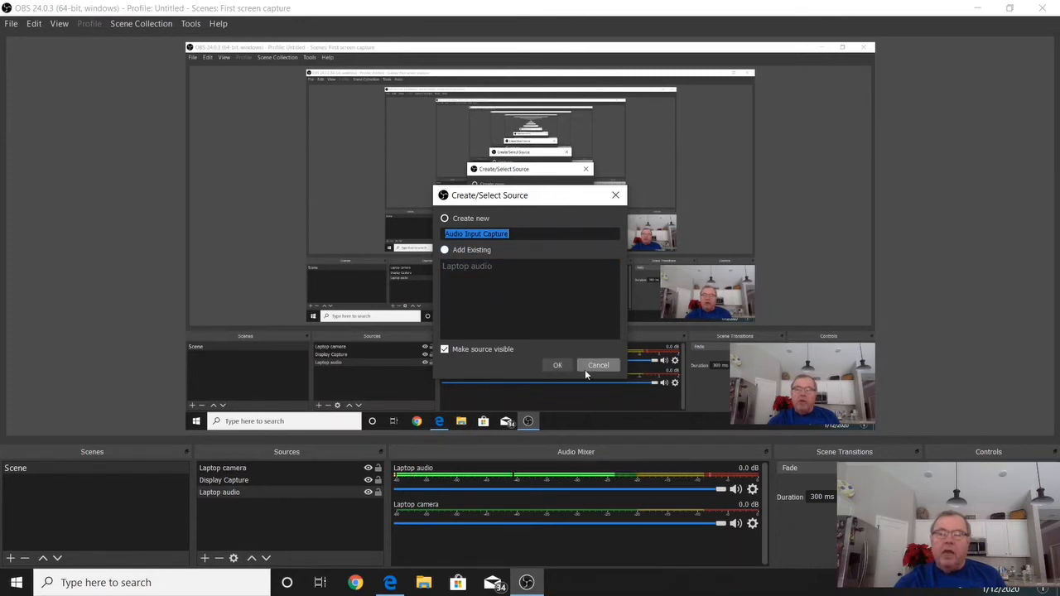
{"action": "left_click", "coordinate": [557, 366]}
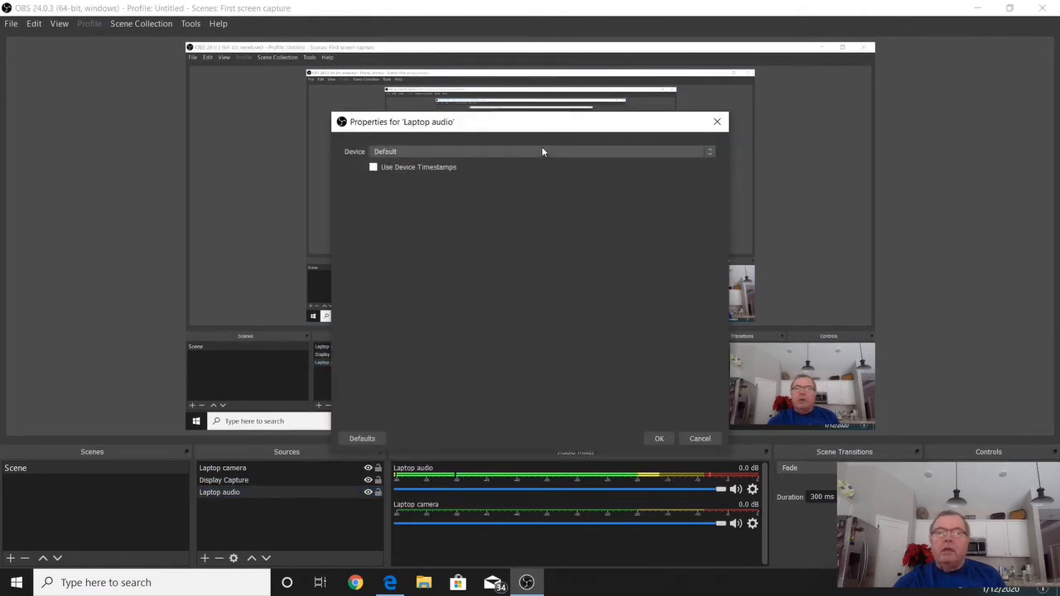
{"action": "left_click", "coordinate": [541, 150]}
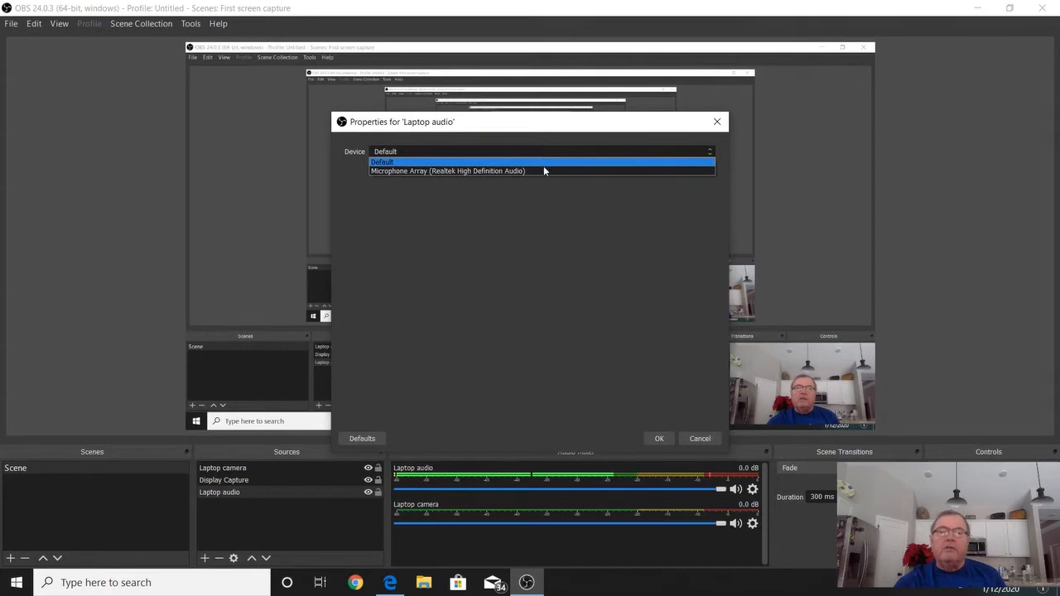
{"action": "left_click", "coordinate": [447, 170]}
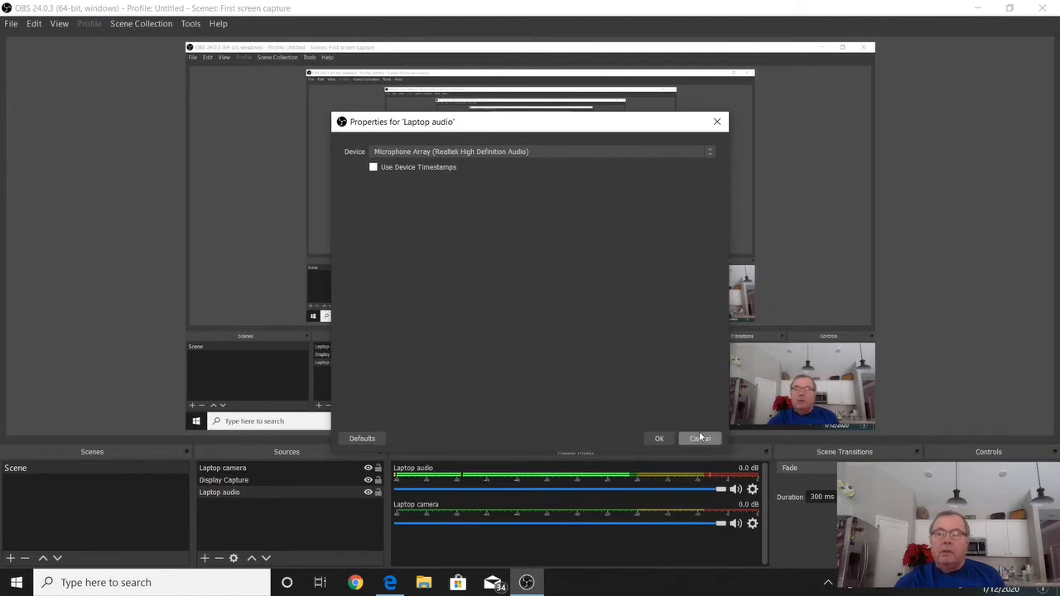
{"action": "left_click", "coordinate": [699, 437]}
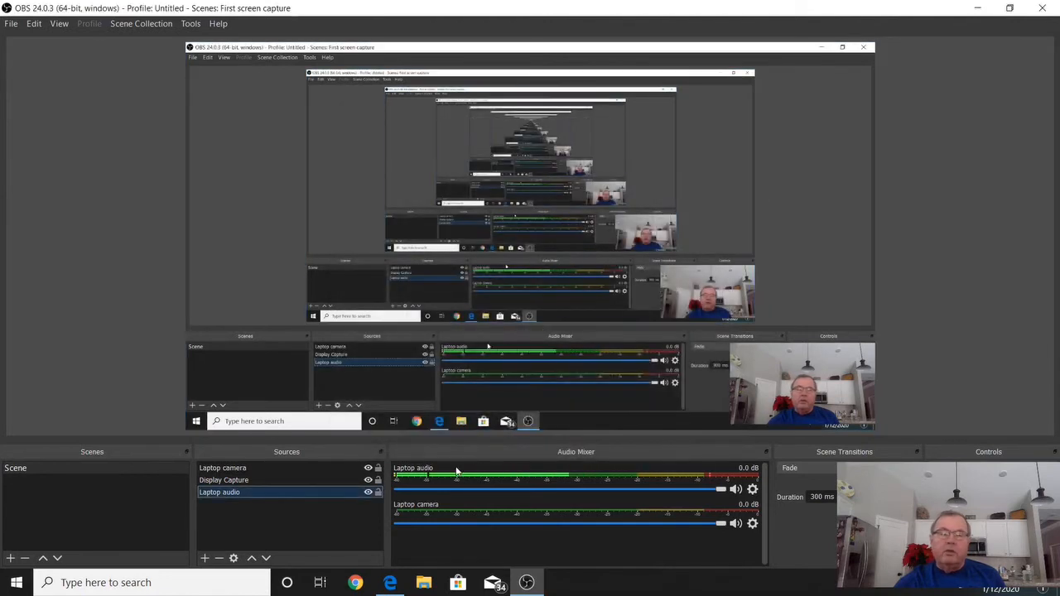
{"action": "left_click", "coordinate": [222, 467]}
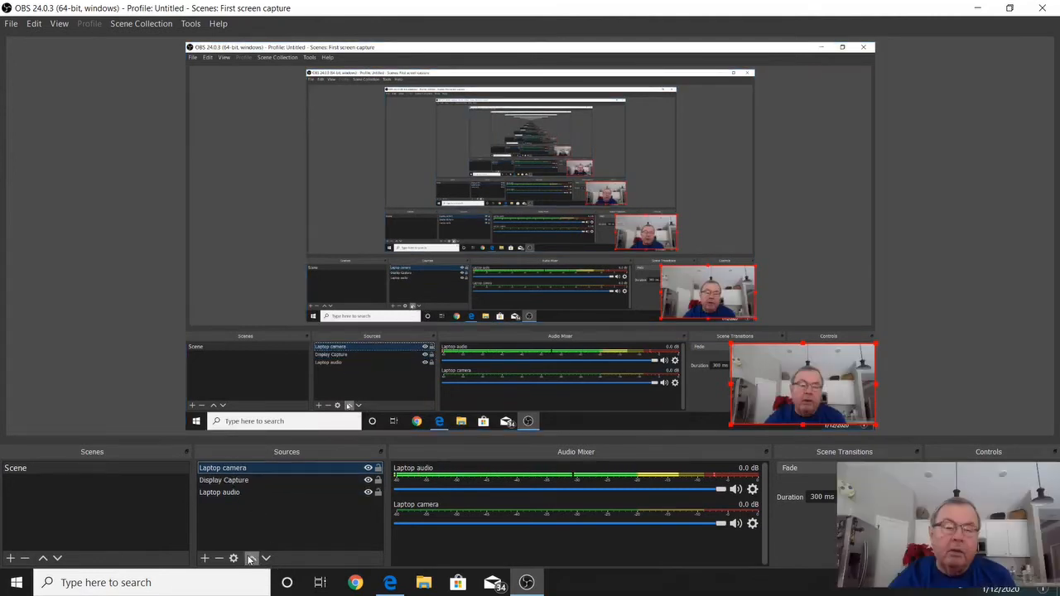
{"action": "mouse_move", "coordinate": [252, 556]}
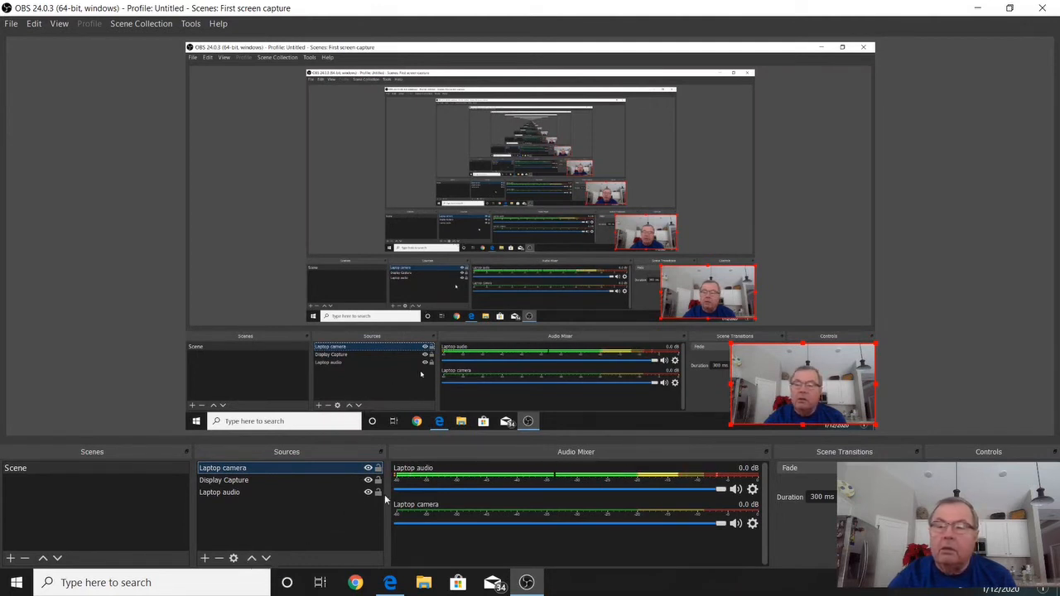
Show the File menu with recordings, remux and settings options
{"action": "left_click", "coordinate": [11, 23]}
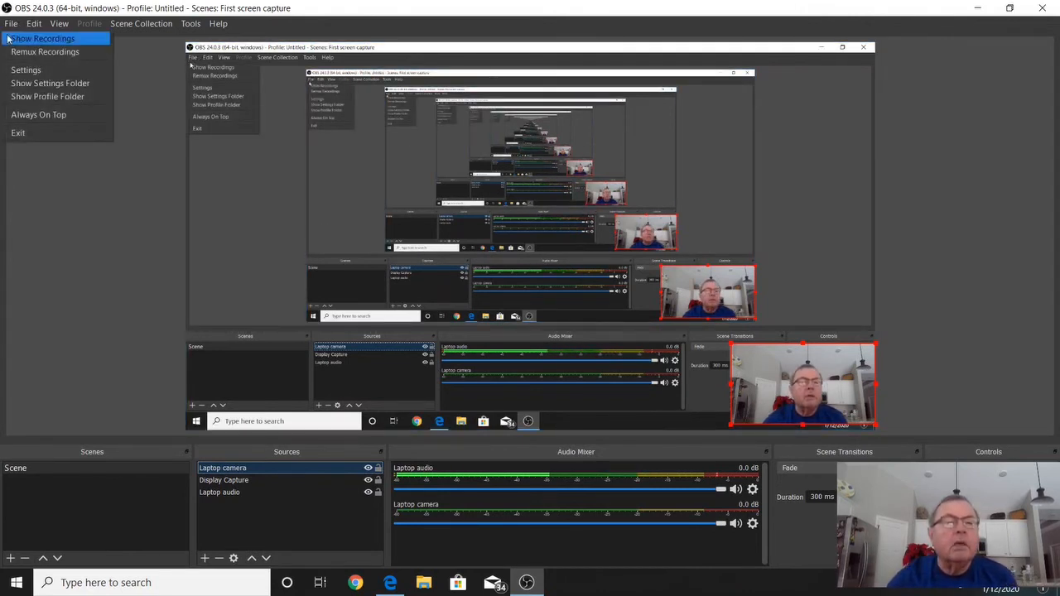
Review the Output settings showing recording path in the Videos folder and format
{"action": "left_click", "coordinate": [26, 70]}
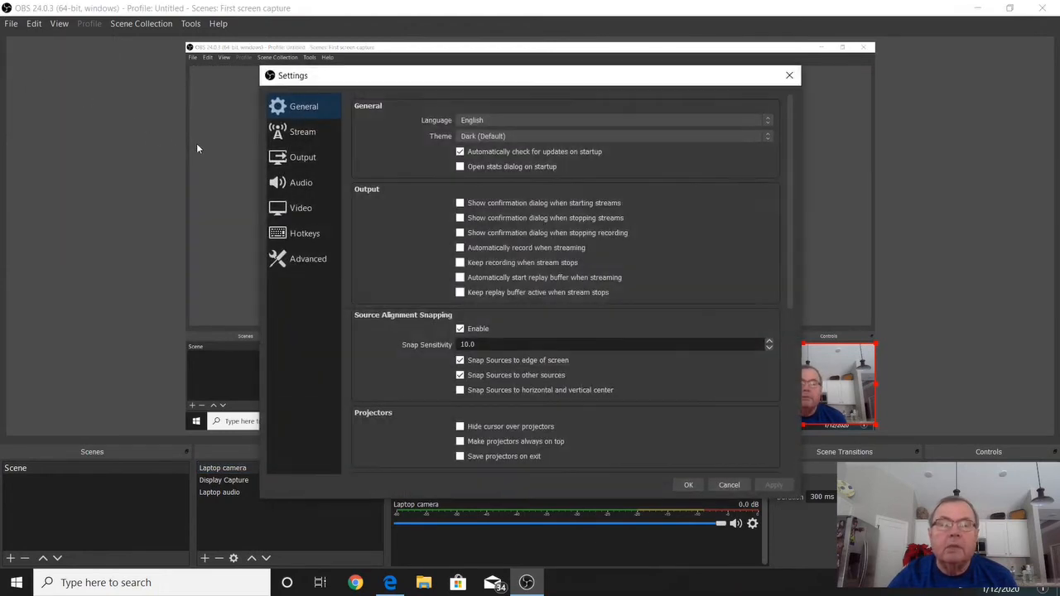
{"action": "left_click", "coordinate": [302, 156]}
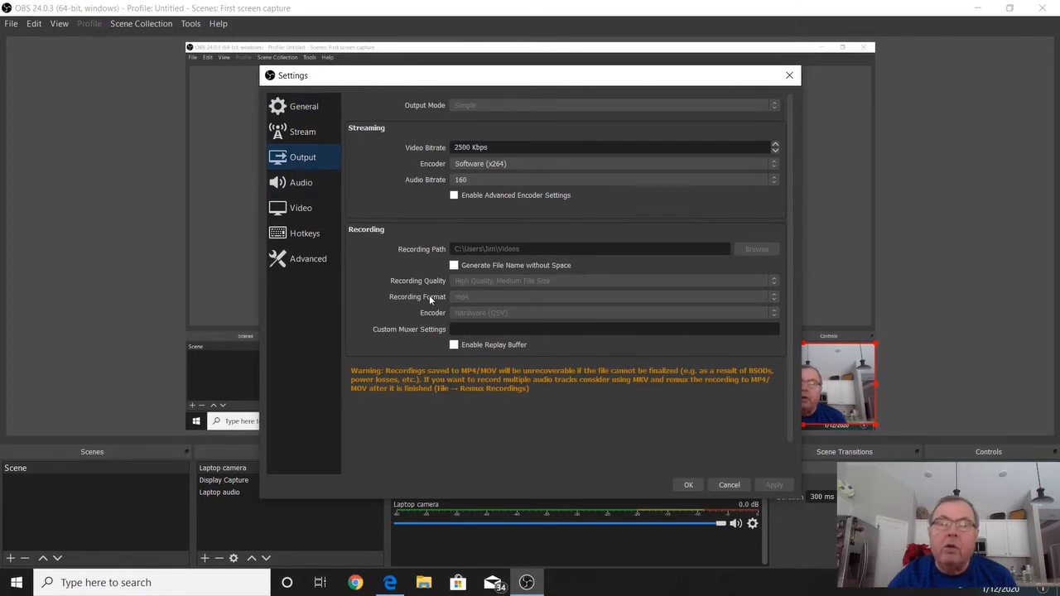
{"action": "mouse_move", "coordinate": [426, 305]}
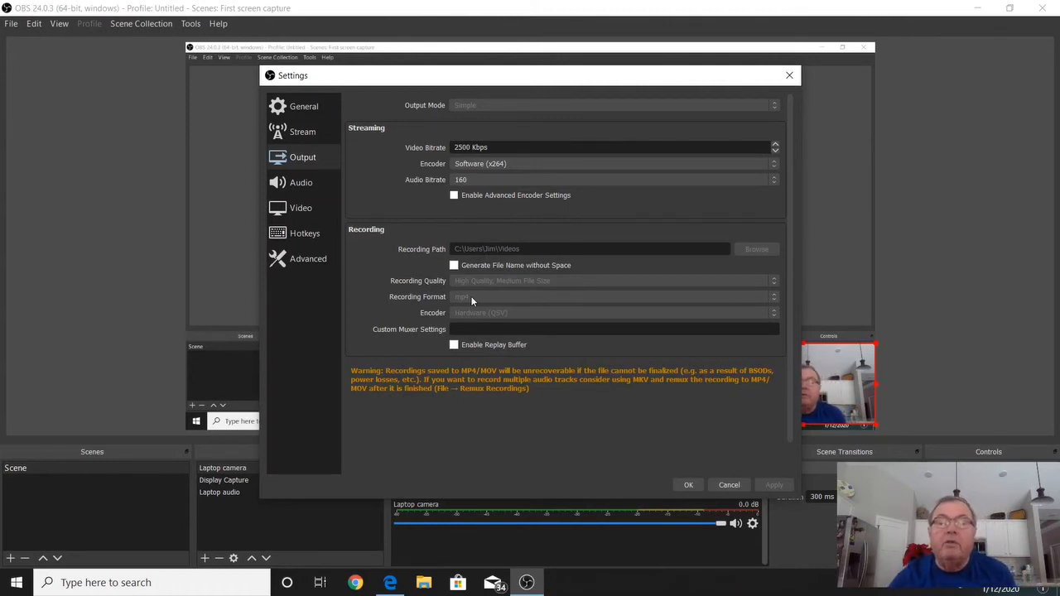
{"action": "mouse_move", "coordinate": [485, 258]}
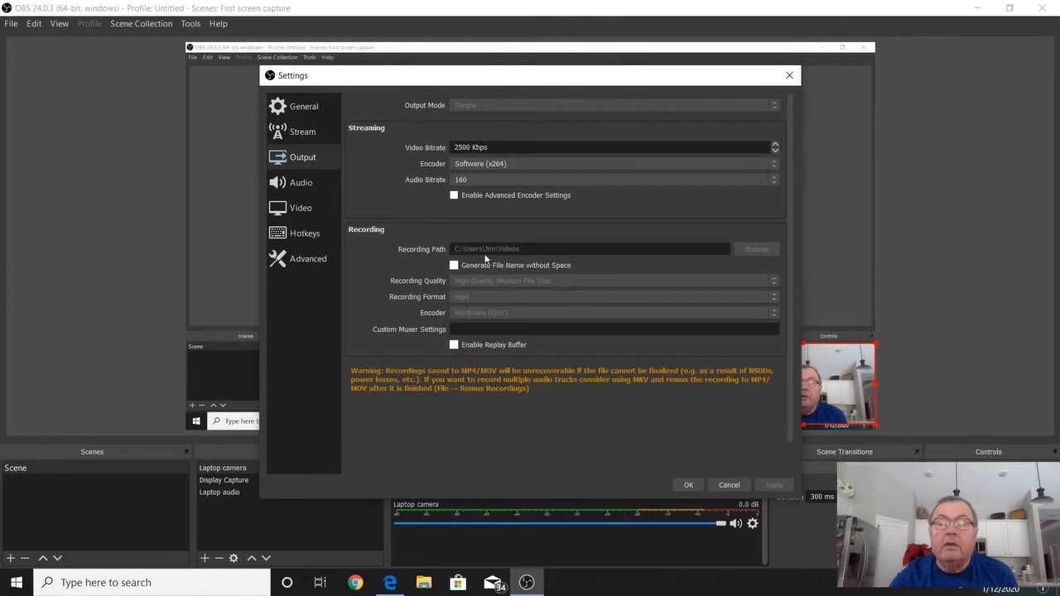
{"action": "mouse_move", "coordinate": [493, 255]}
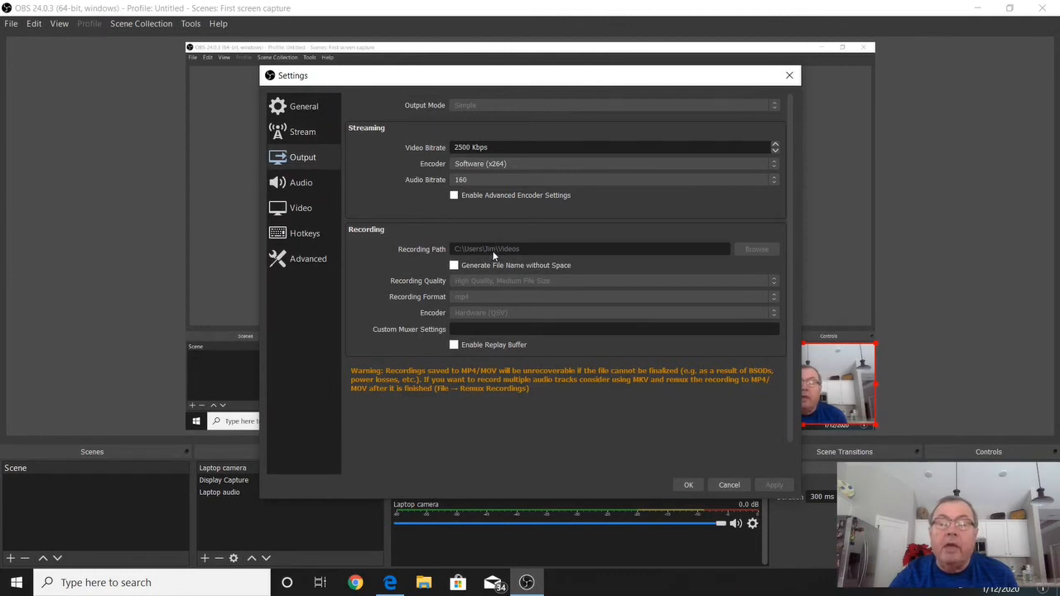
{"action": "mouse_move", "coordinate": [472, 261]}
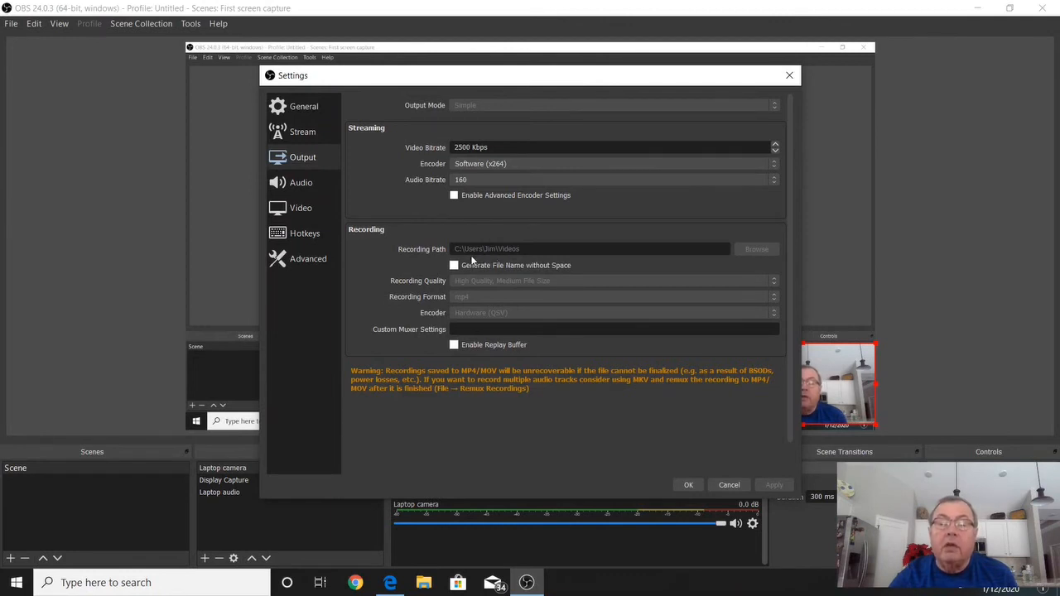
{"action": "mouse_move", "coordinate": [510, 256]}
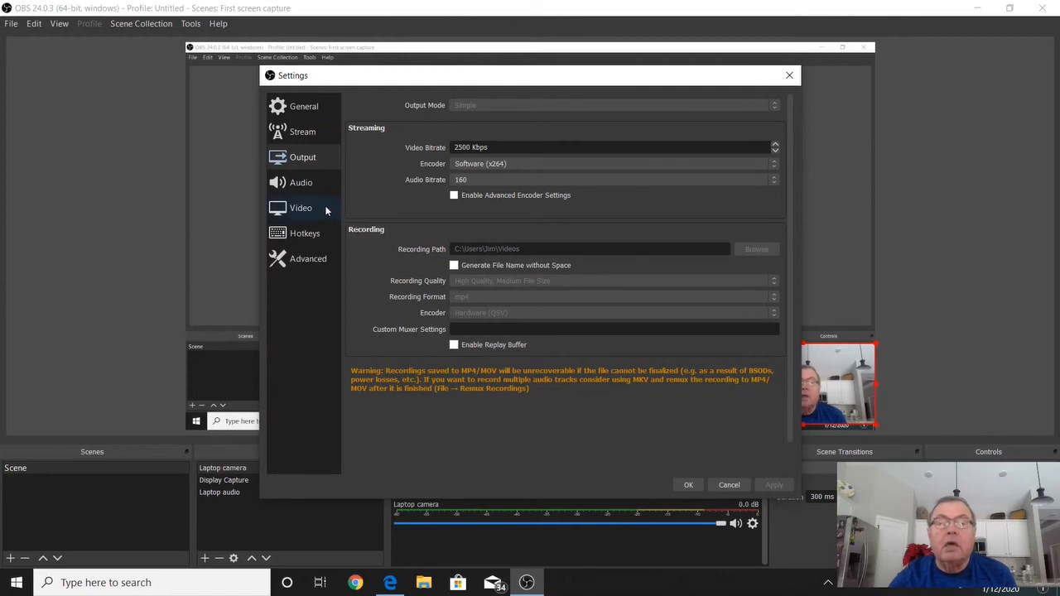
Review Video and Hotkeys (Enter start, Esc stop, Backspace pause, Delete unpause), then cancel Settings
{"action": "left_click", "coordinate": [301, 209]}
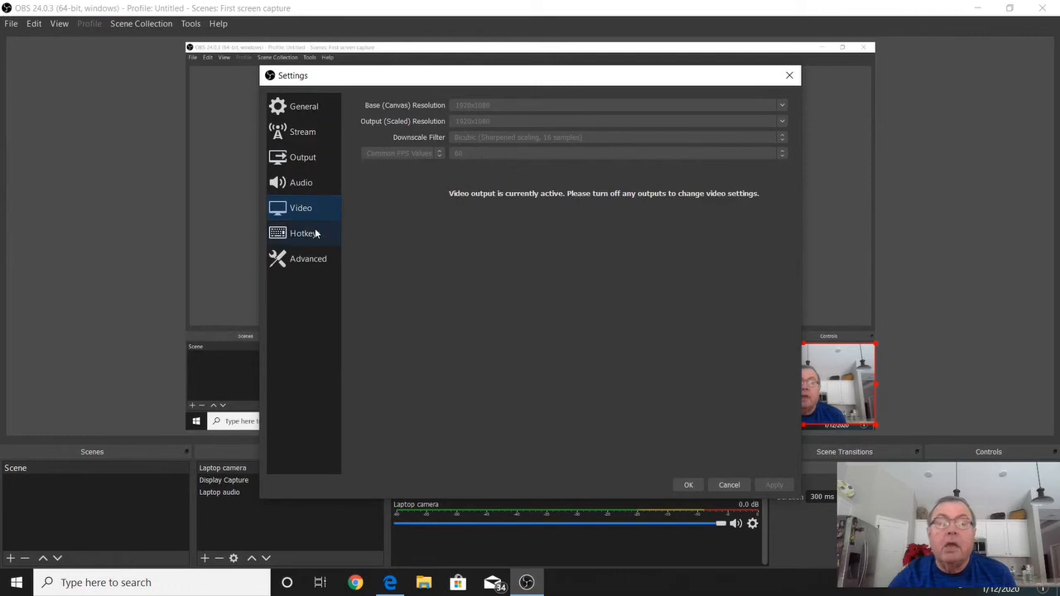
{"action": "left_click", "coordinate": [305, 232]}
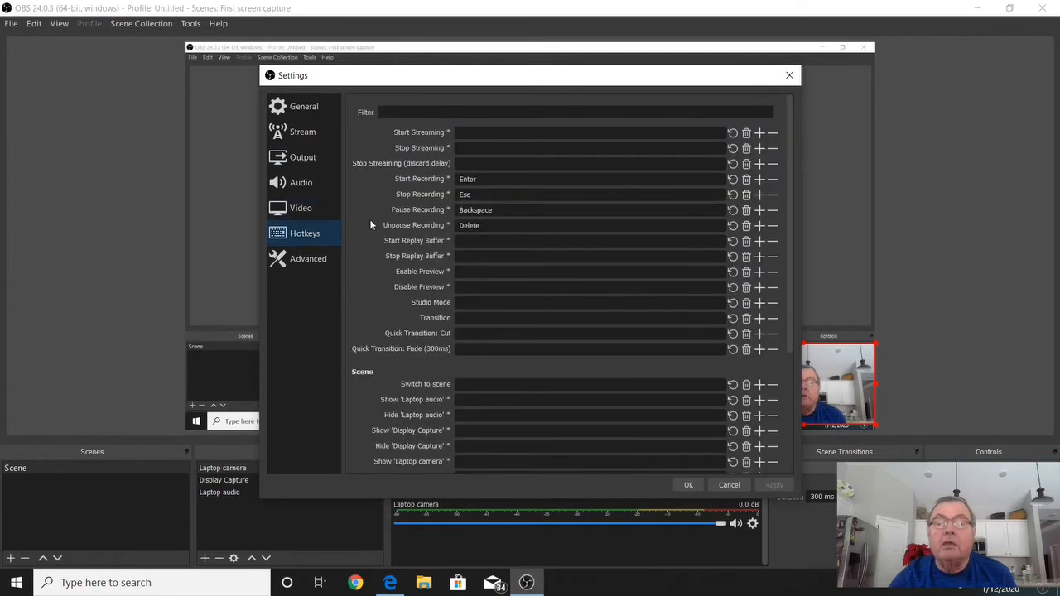
{"action": "mouse_move", "coordinate": [371, 207]}
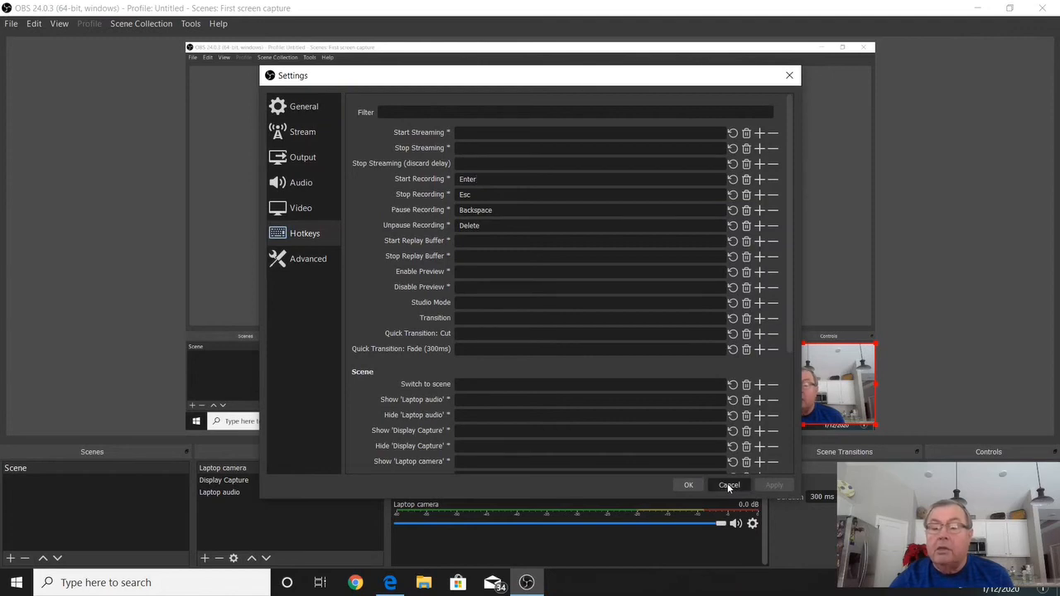
{"action": "left_click", "coordinate": [729, 484]}
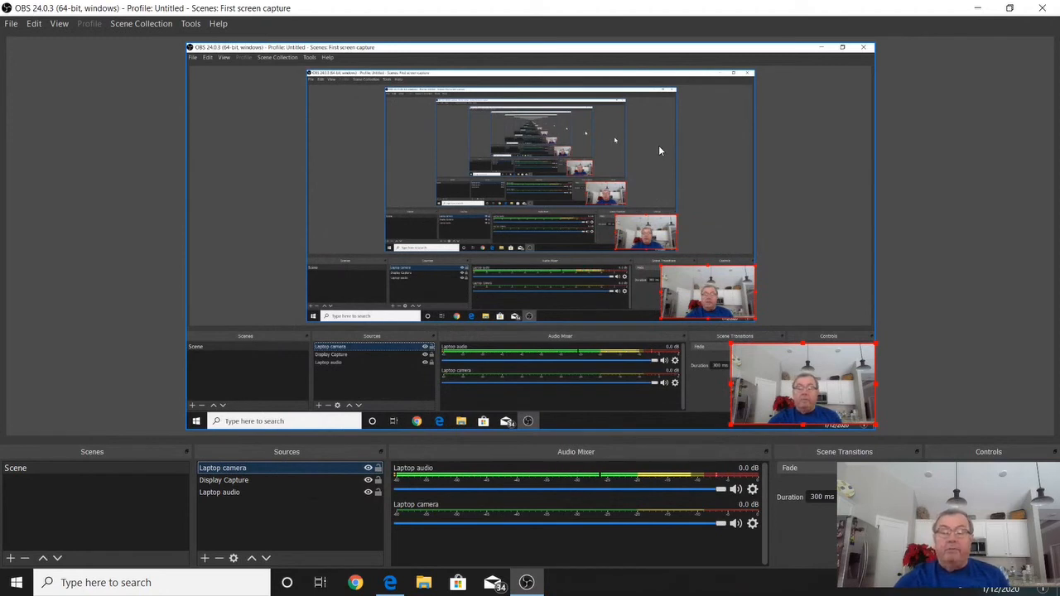
{"action": "mouse_move", "coordinate": [709, 209]}
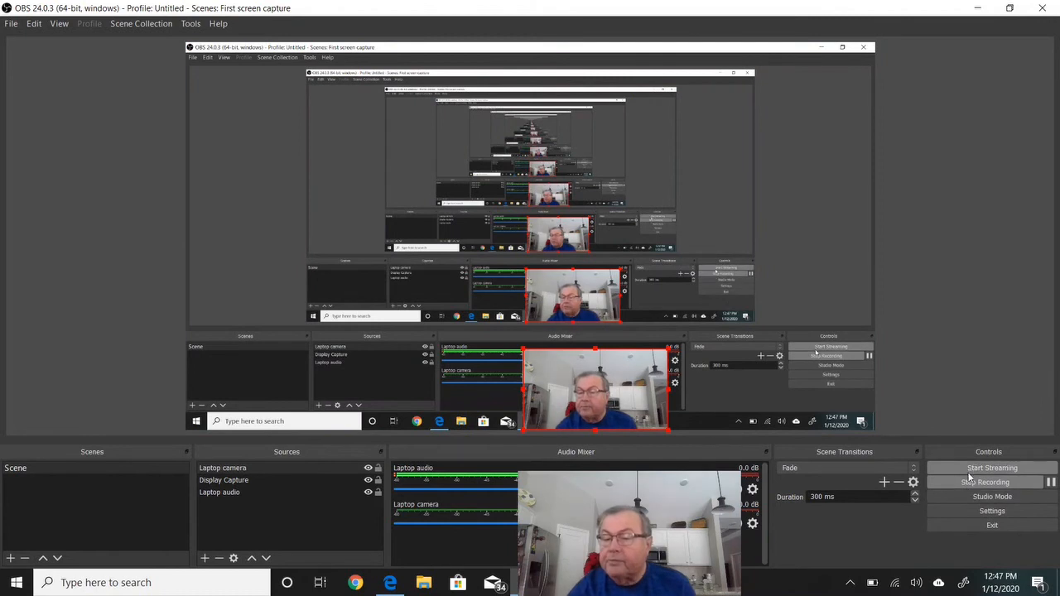
Start recording the desktop scene from the Controls panel
{"action": "left_click", "coordinate": [984, 482]}
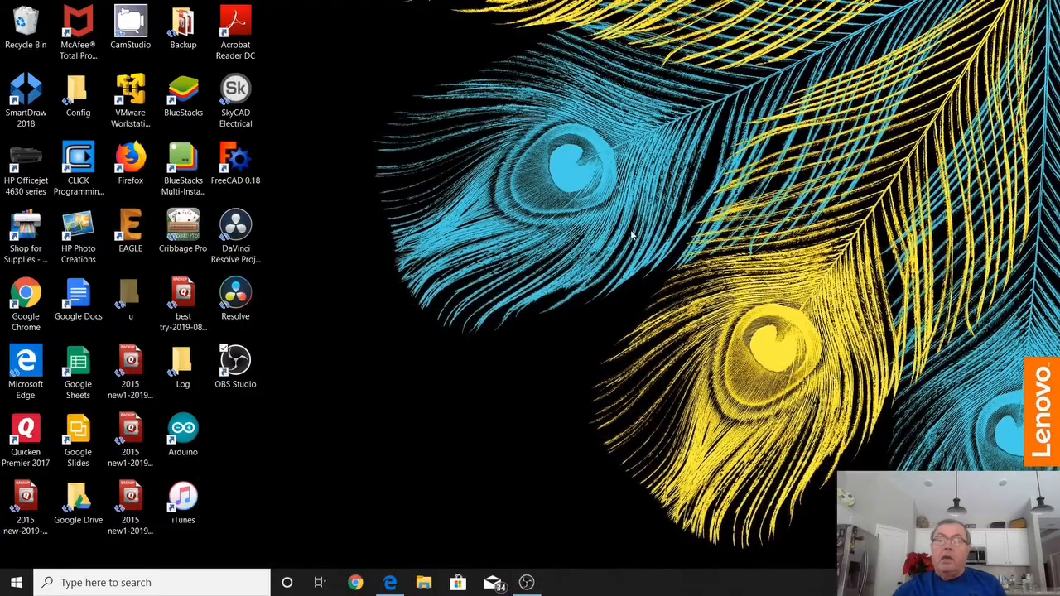
{"action": "mouse_move", "coordinate": [527, 153]}
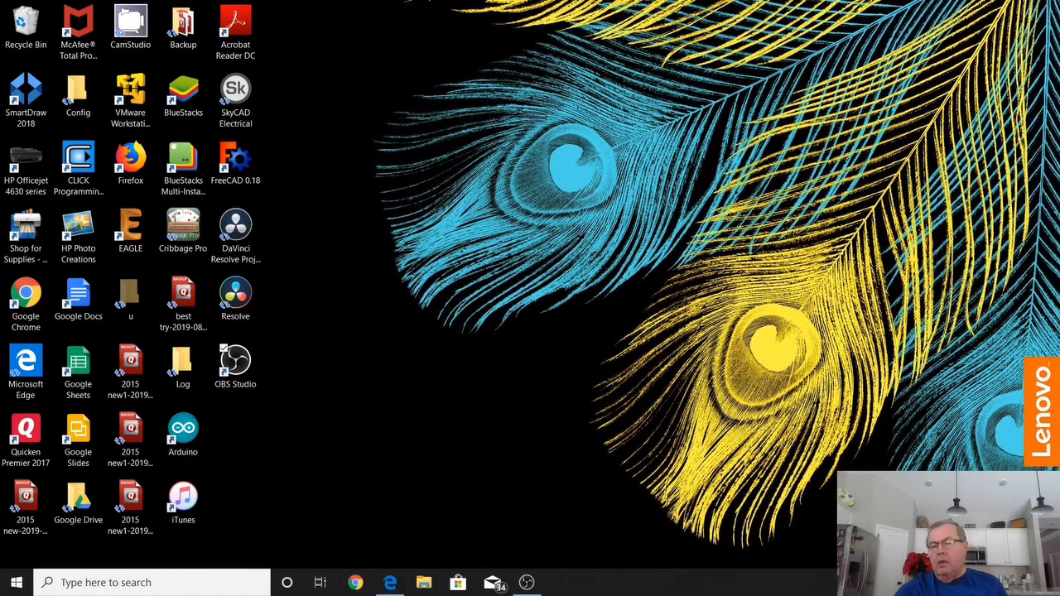
{"action": "mouse_move", "coordinate": [880, 416]}
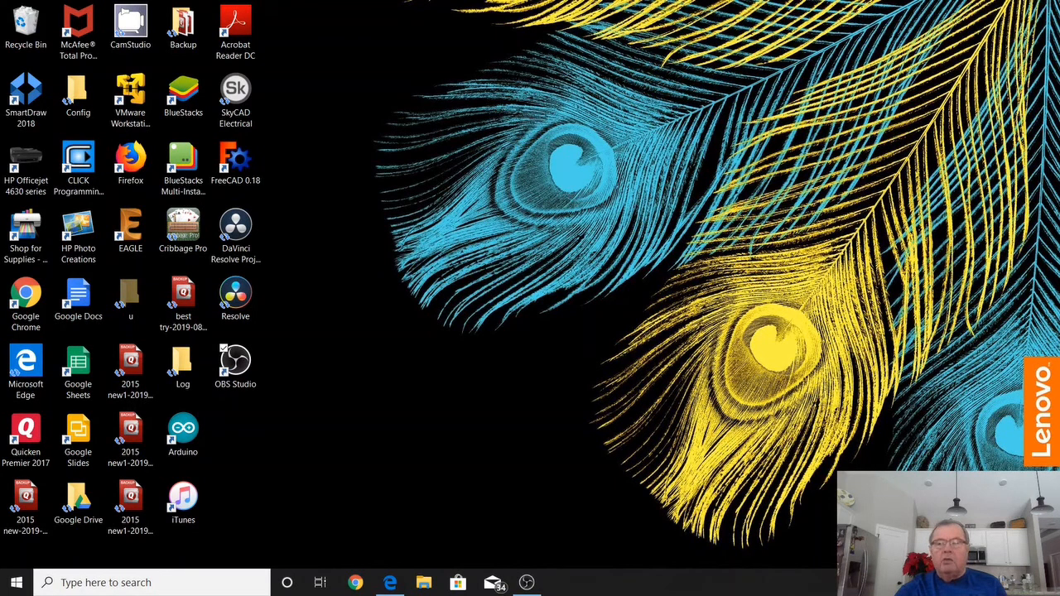
{"action": "mouse_move", "coordinate": [923, 463]}
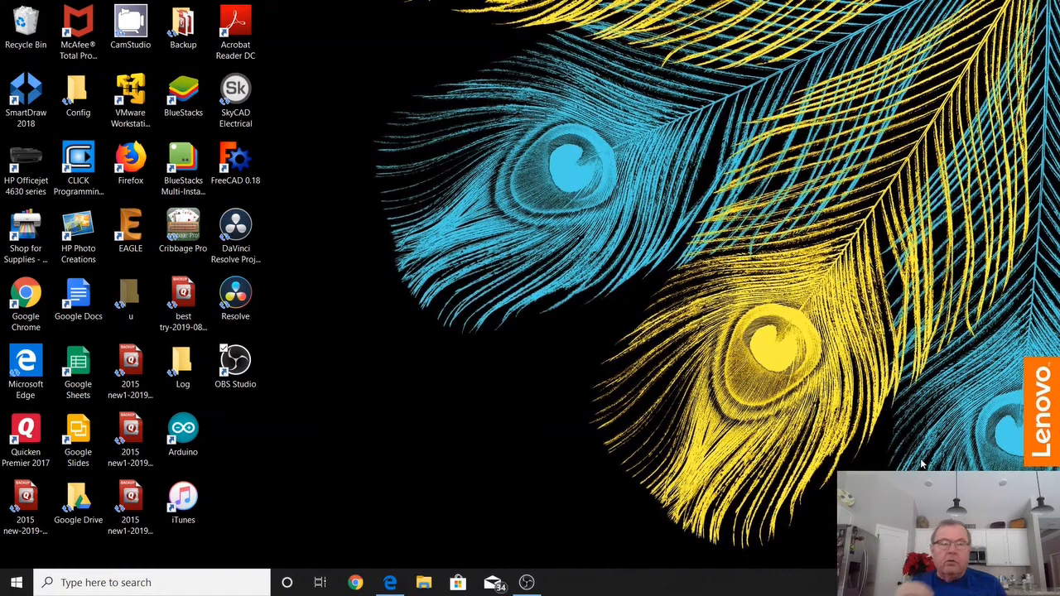
{"action": "mouse_move", "coordinate": [758, 366]}
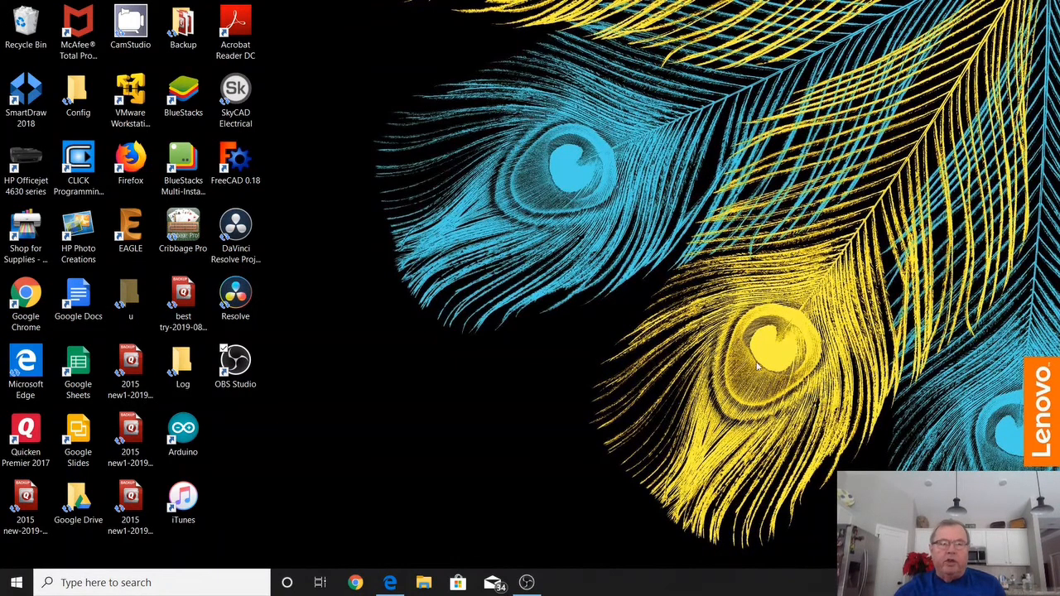
{"action": "mouse_move", "coordinate": [603, 306]}
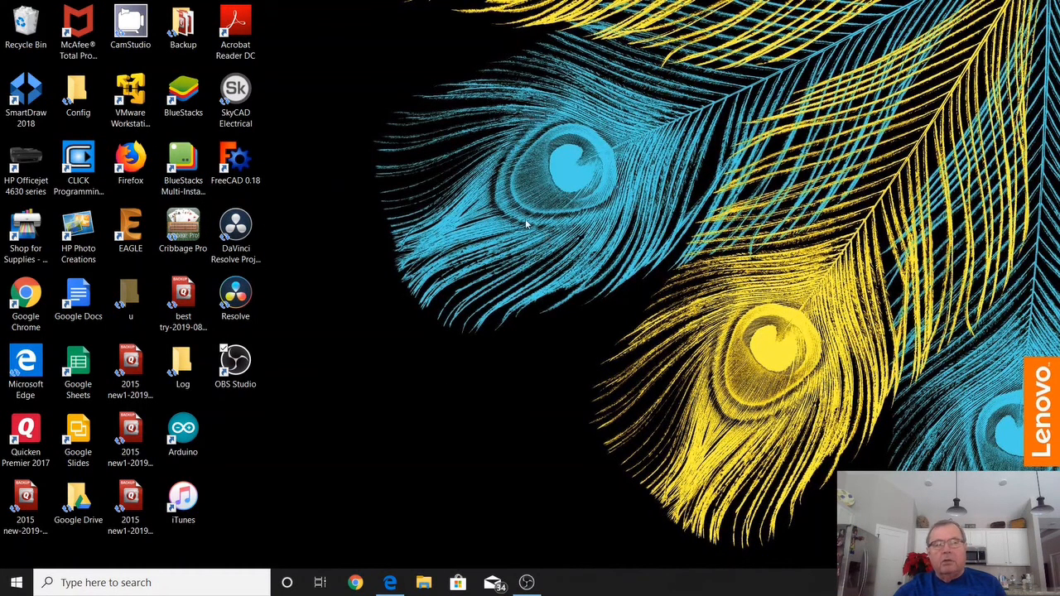
{"action": "mouse_move", "coordinate": [958, 420]}
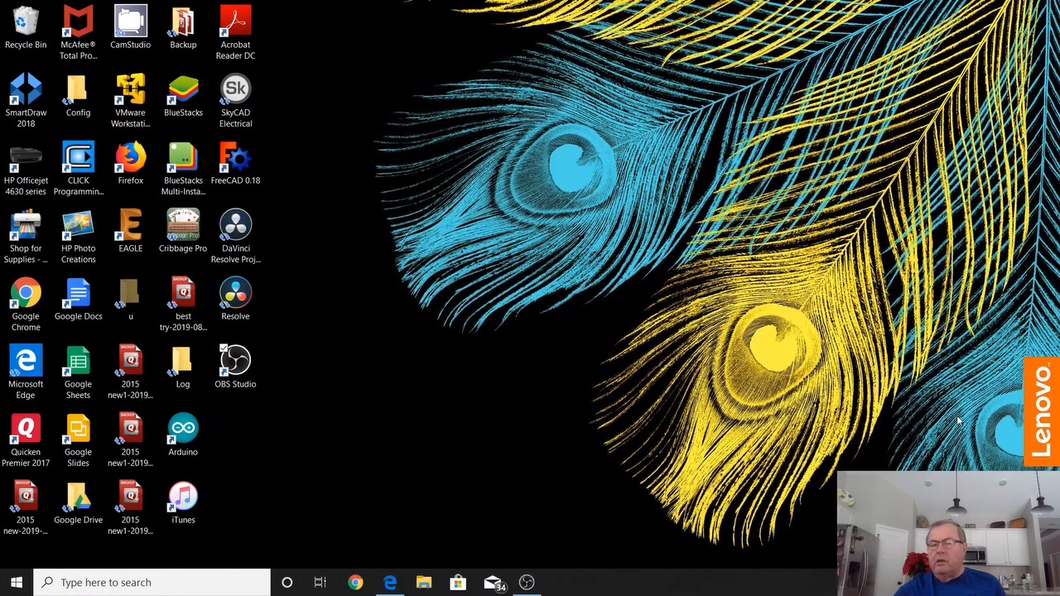